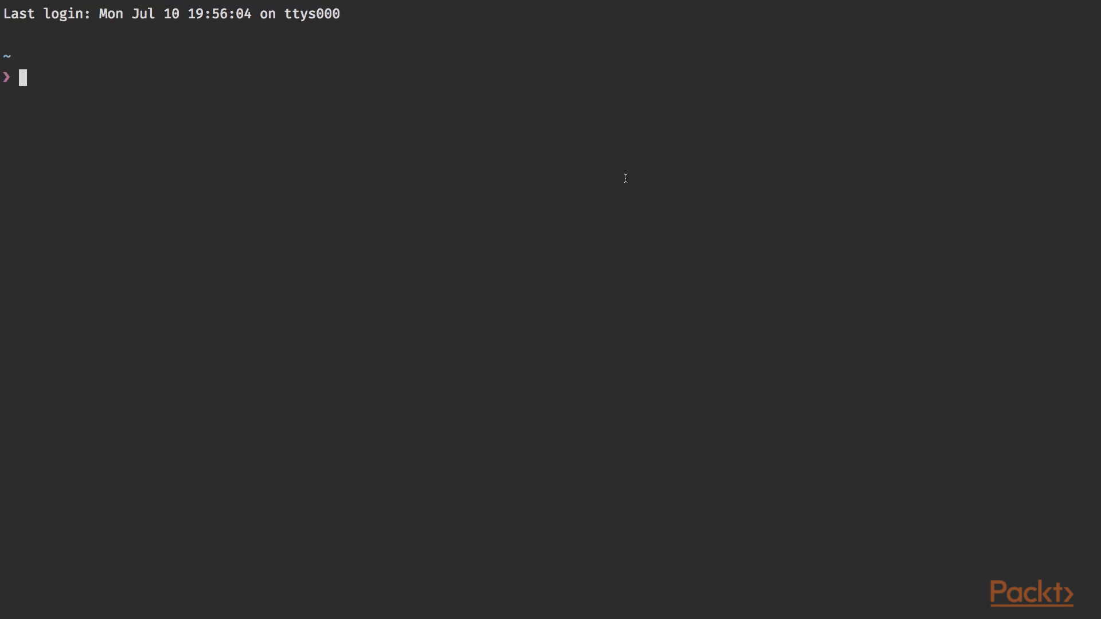
- Run yarn global add vue-cli and wait for vue-cli 2.8.2 to finish installing
text(yarn global add)
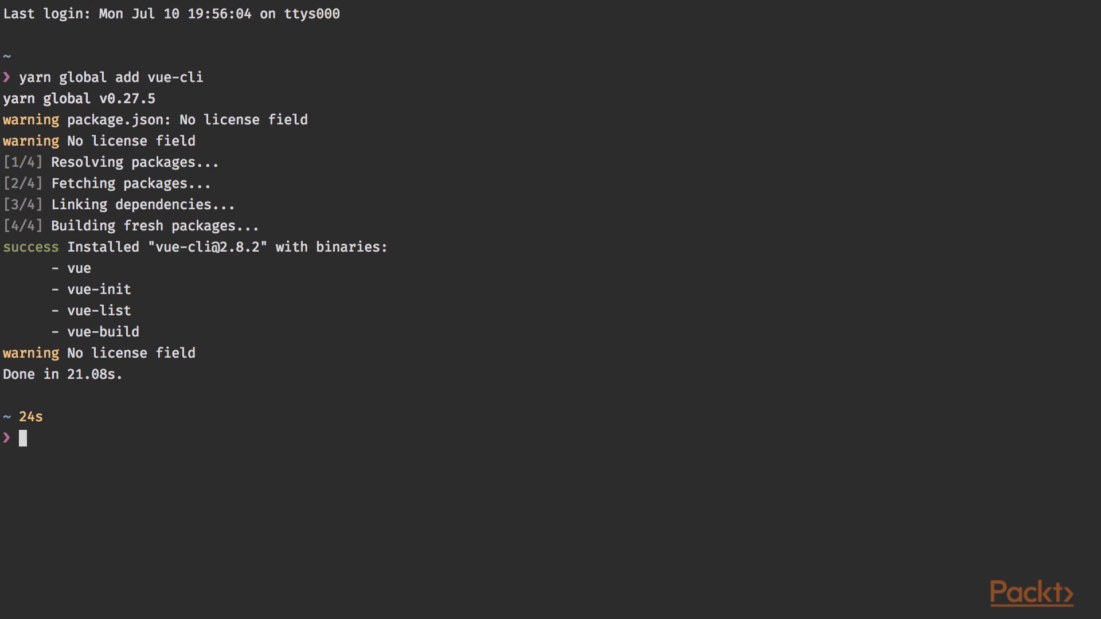
- Show the vue command's usage help and print the path of yarn's global bin folder
text(vue)
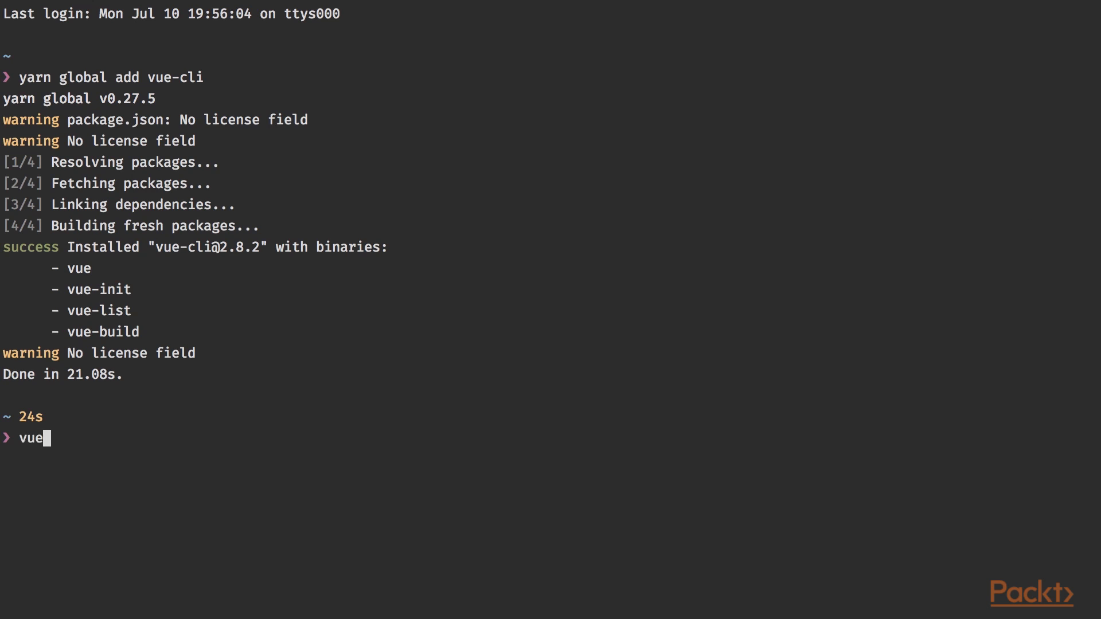
key(Return)
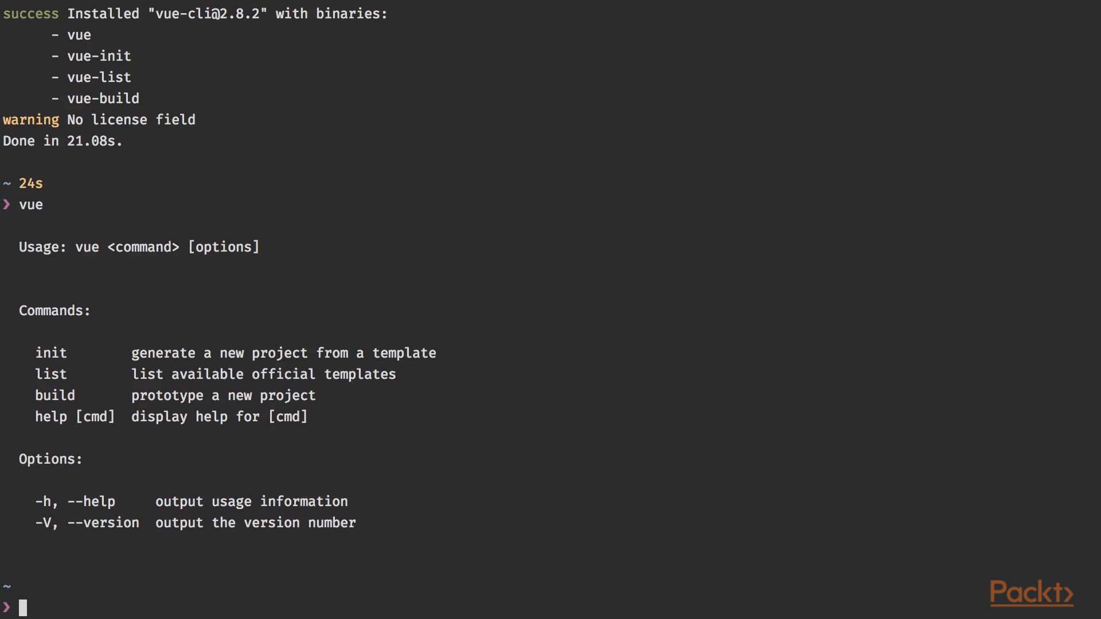
text($YARN_BIN)
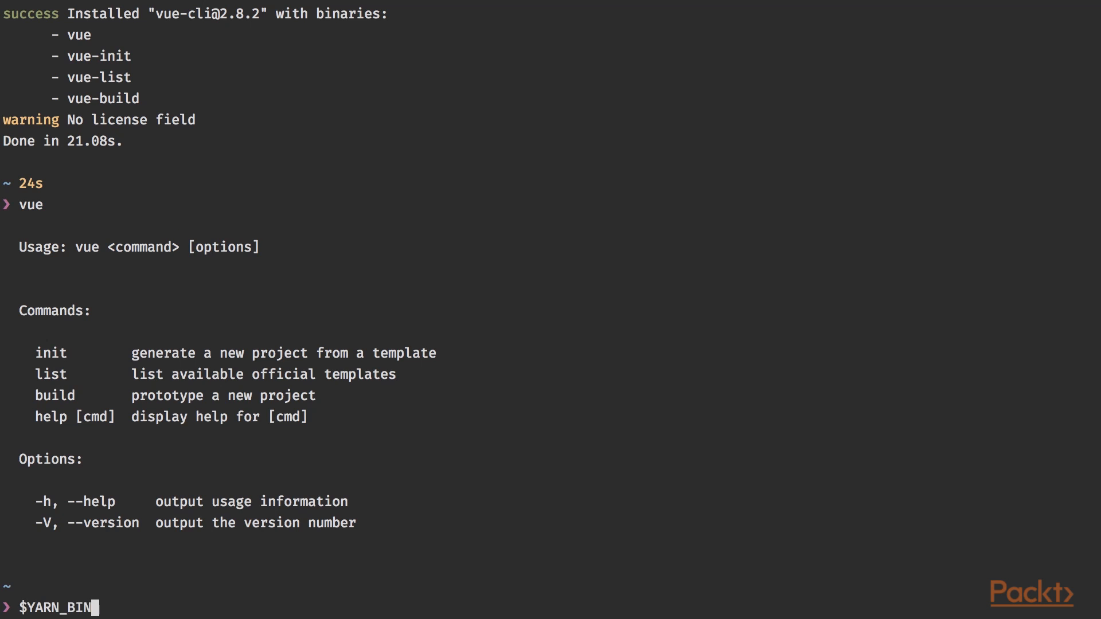
key(Return)
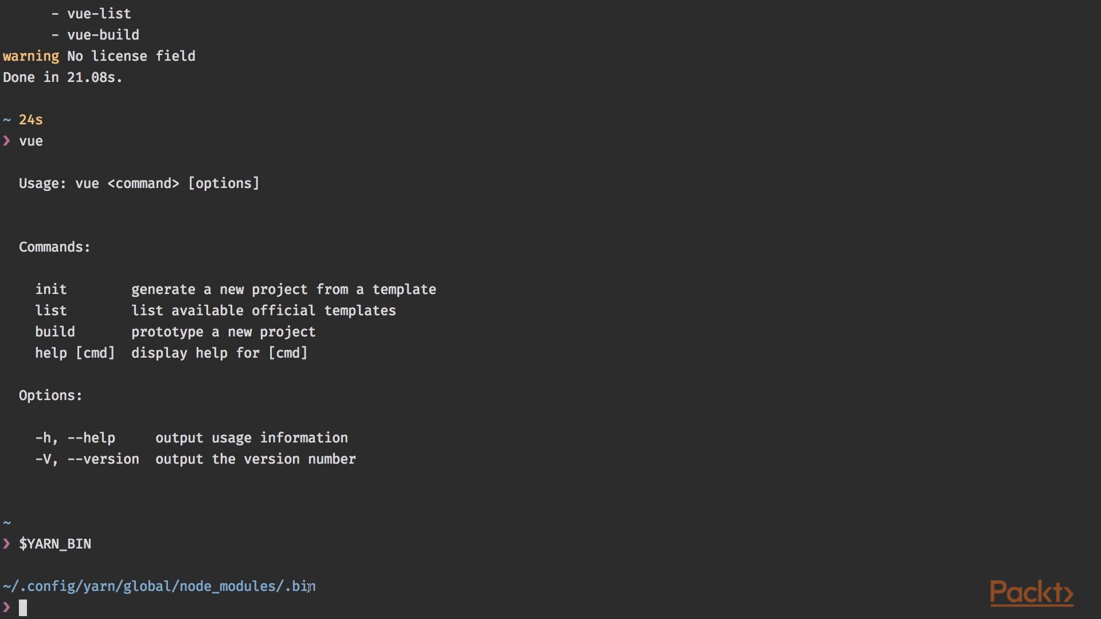
- Move into yarn's global bin folder and list the vue, vue-build, vue-init and vue-list symlinks
text(cd $Y)
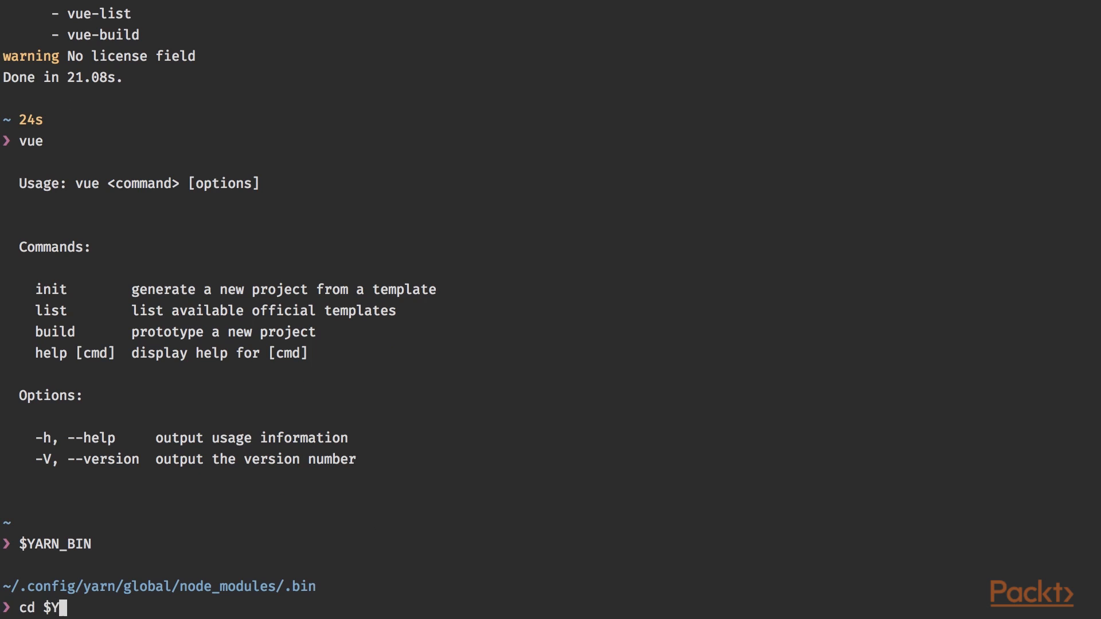
key(Return)
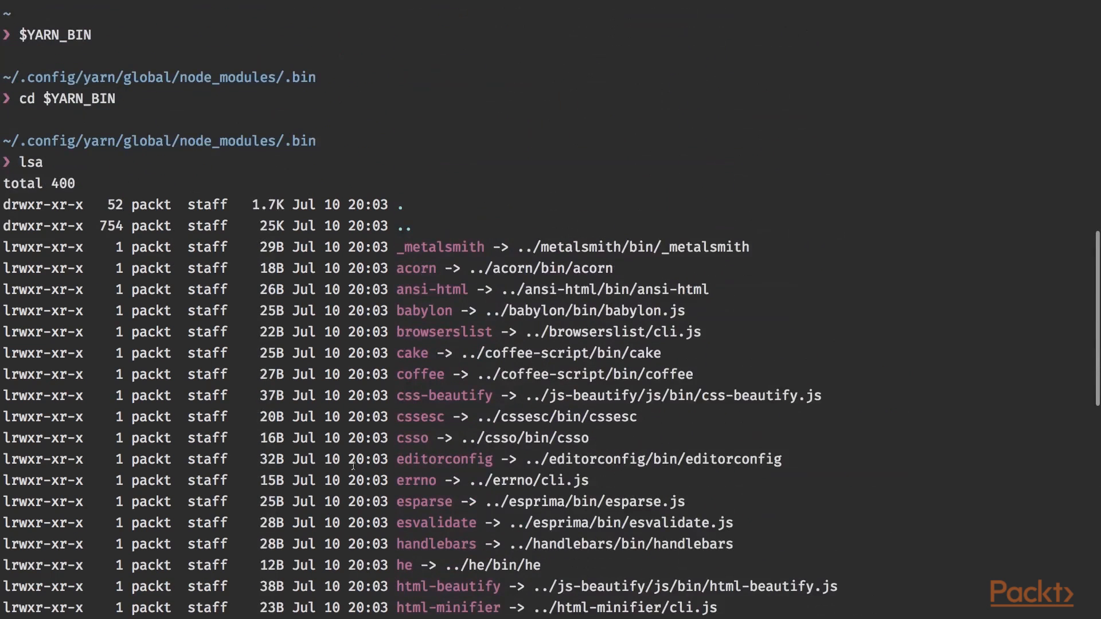
scroll(down, 3)
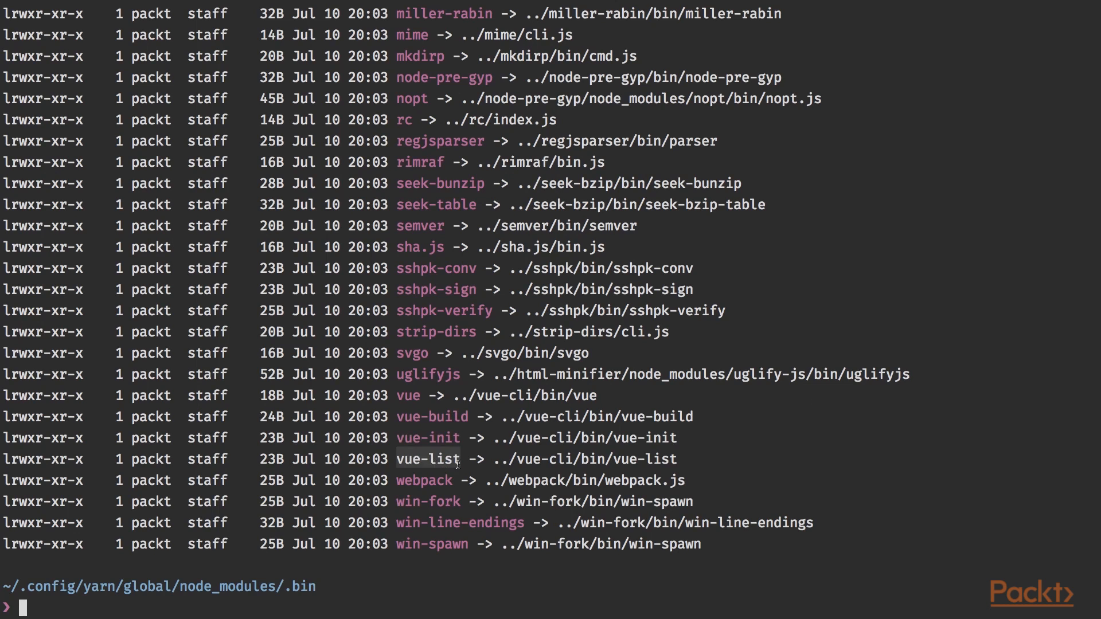
- Clear the terminal, jump to the projects folder and enter the music-db project
text(cle)
text(ph)
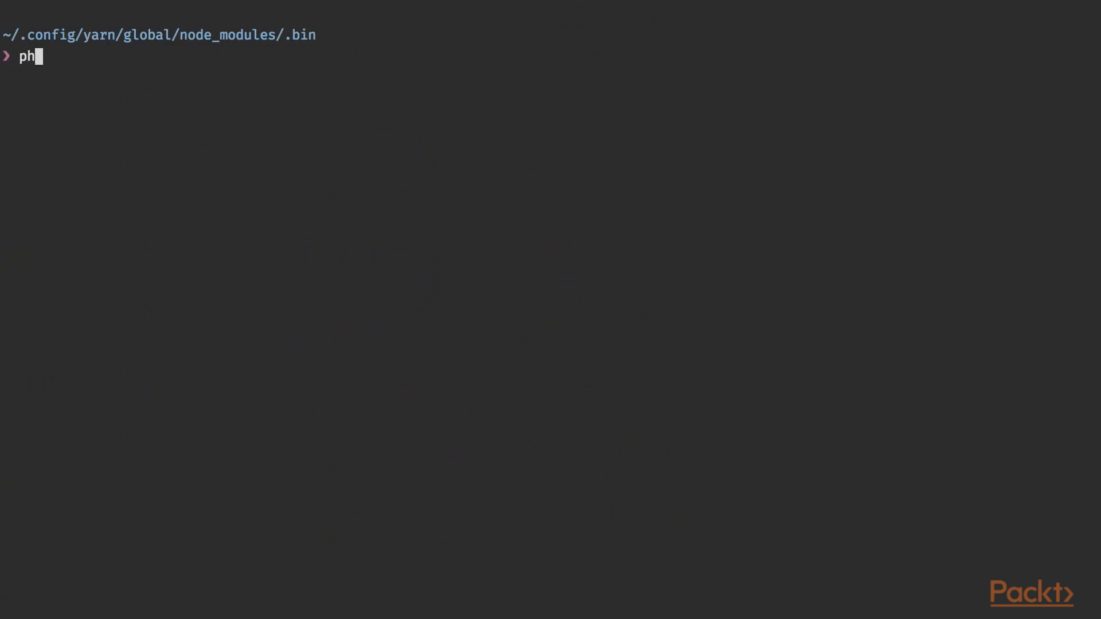
key(Return)
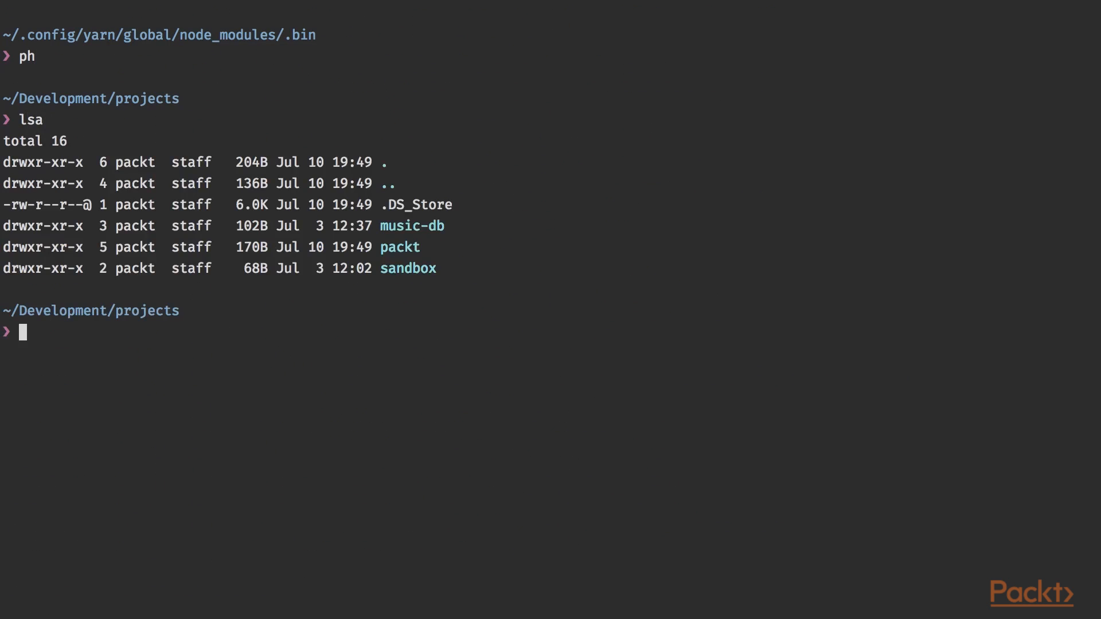
text(cd music-db)
text(lsa)
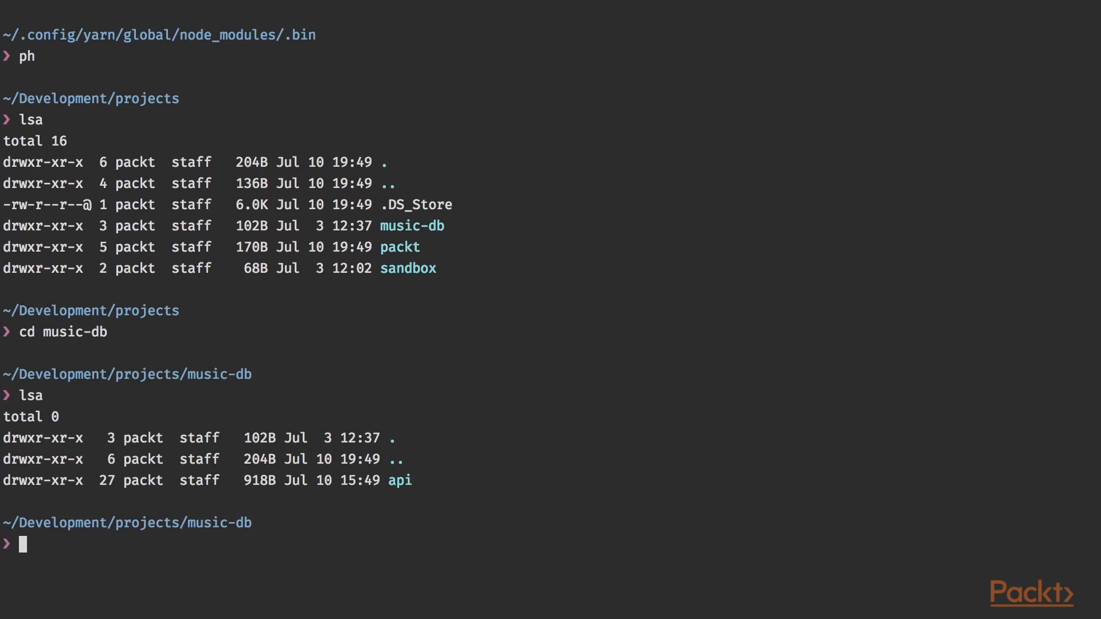
- Start scaffolding a webpack Vue project named frontend with vue init
text(vue init)
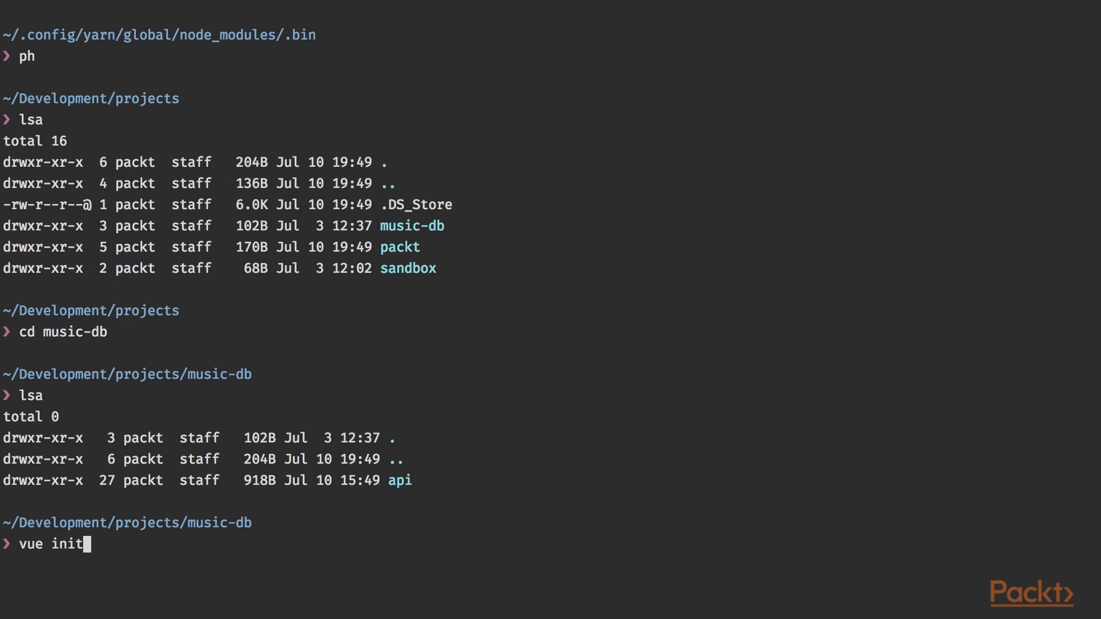
text(webpack)
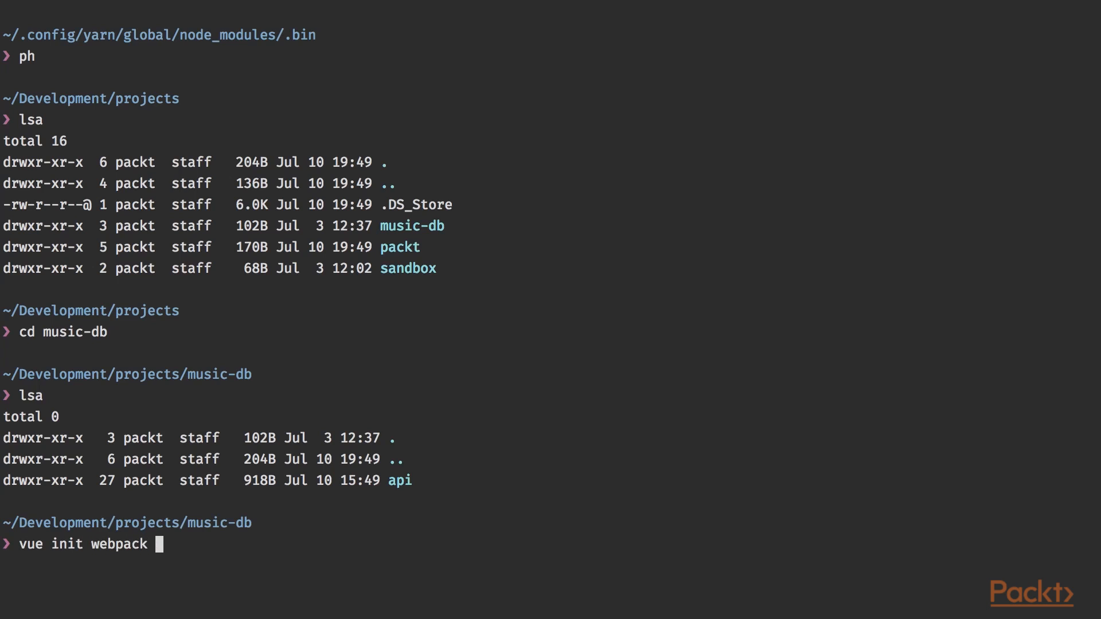
text(frontend)
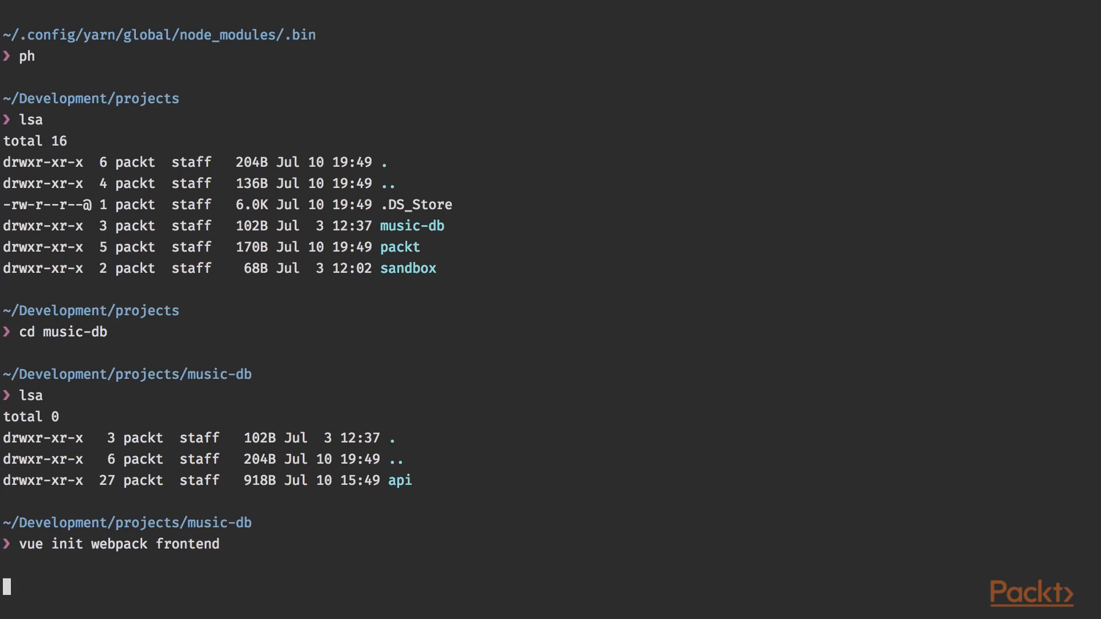
- Describe the project as the frontend for the music db and accept the default author
key(Return)
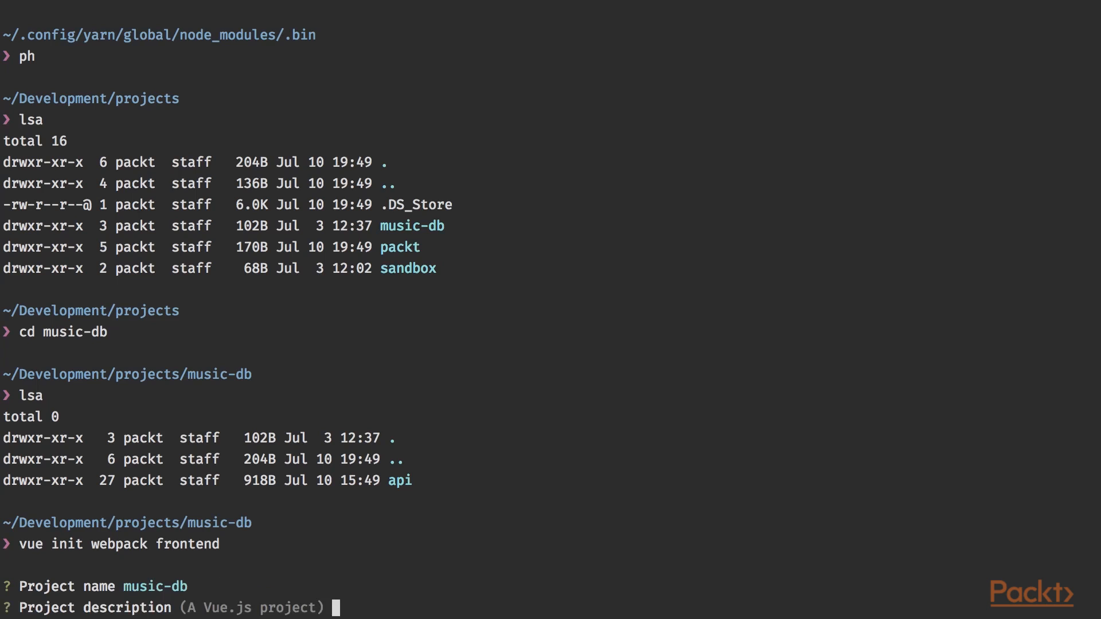
text(The fronte)
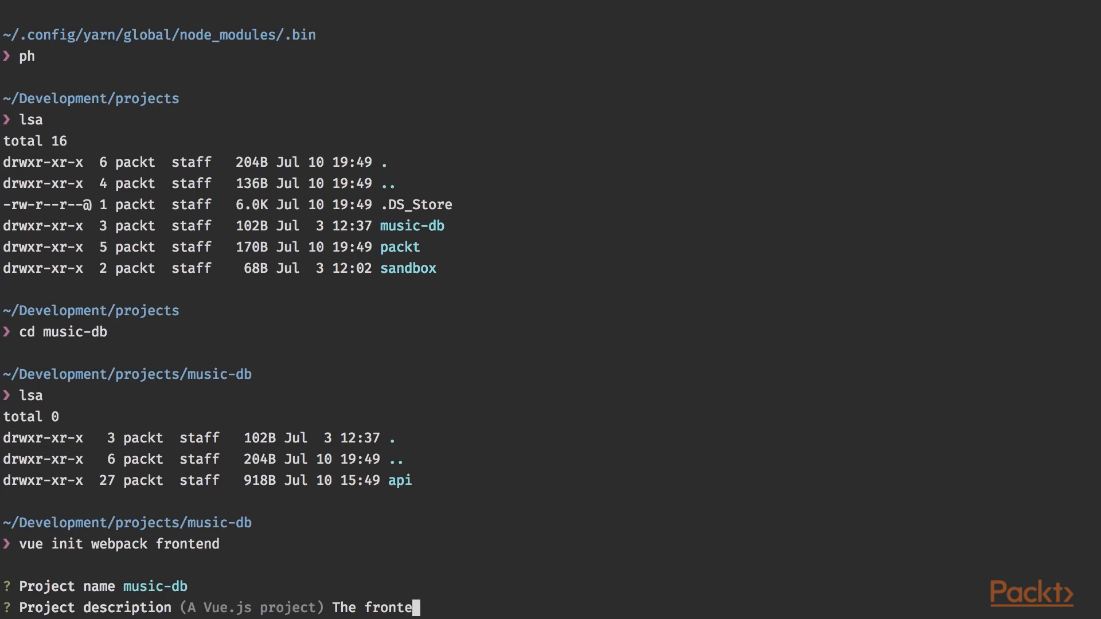
text(nd for the music Database)
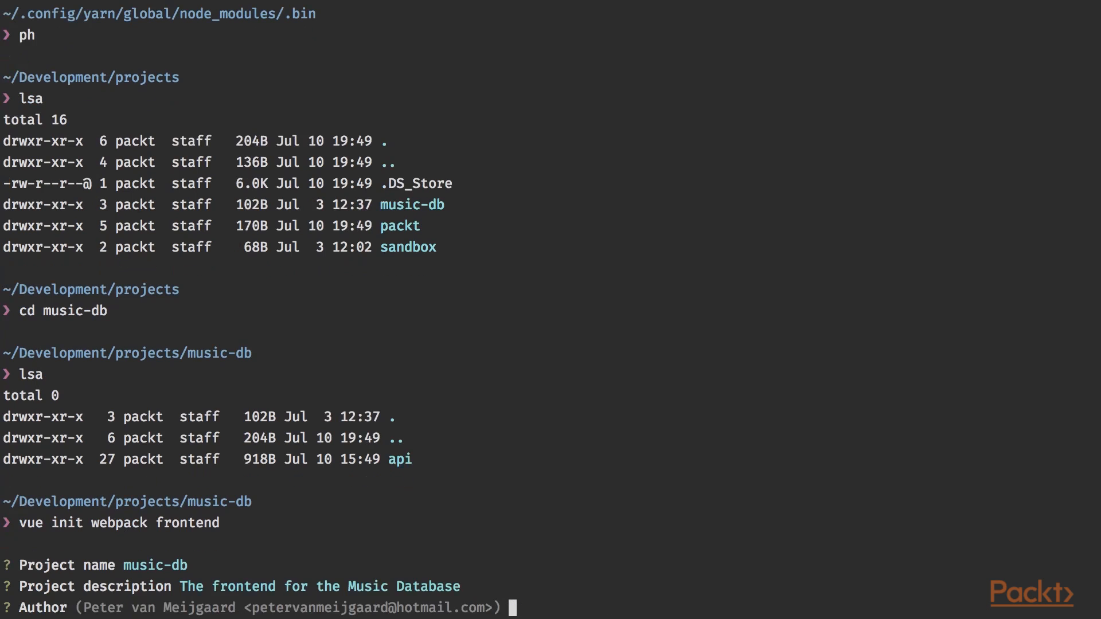
key(Return)
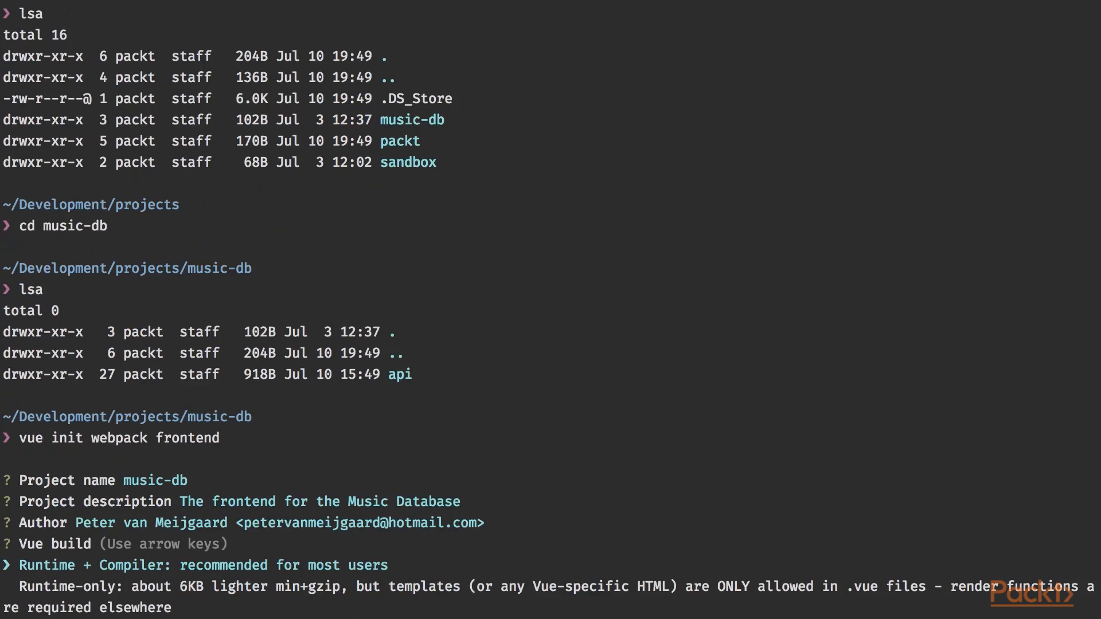
- Choose the runtime-only build, Airbnb ESLint, and no router or tests so frontend is generated
key(down)
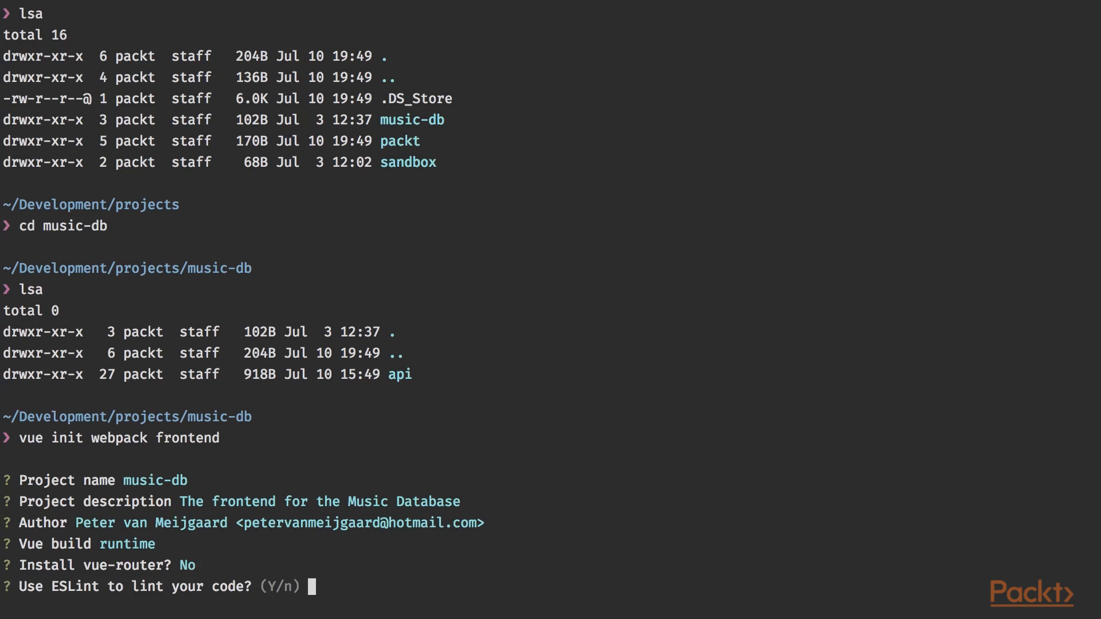
text(Yes)
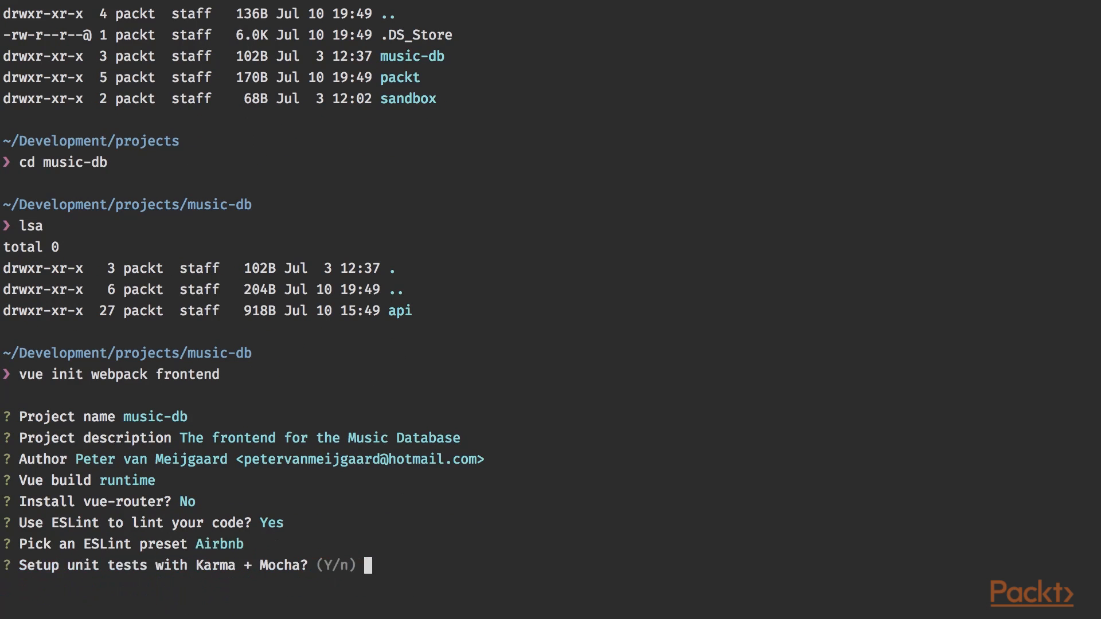
text(No)
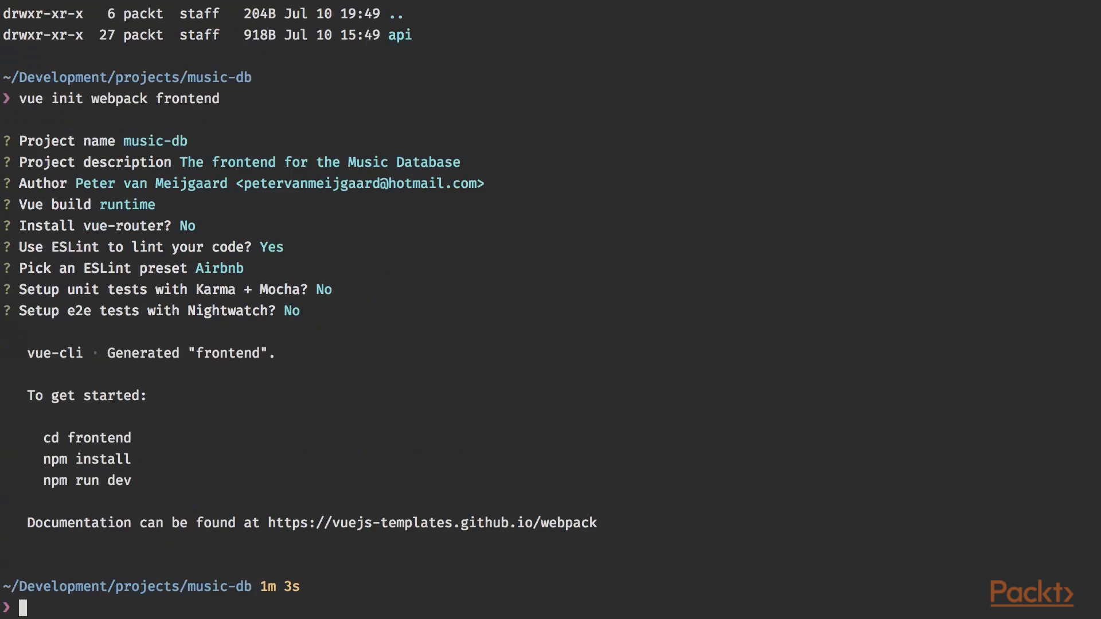
- Enter the frontend folder and run yarn install until the lockfile is saved
text(cd frontend)
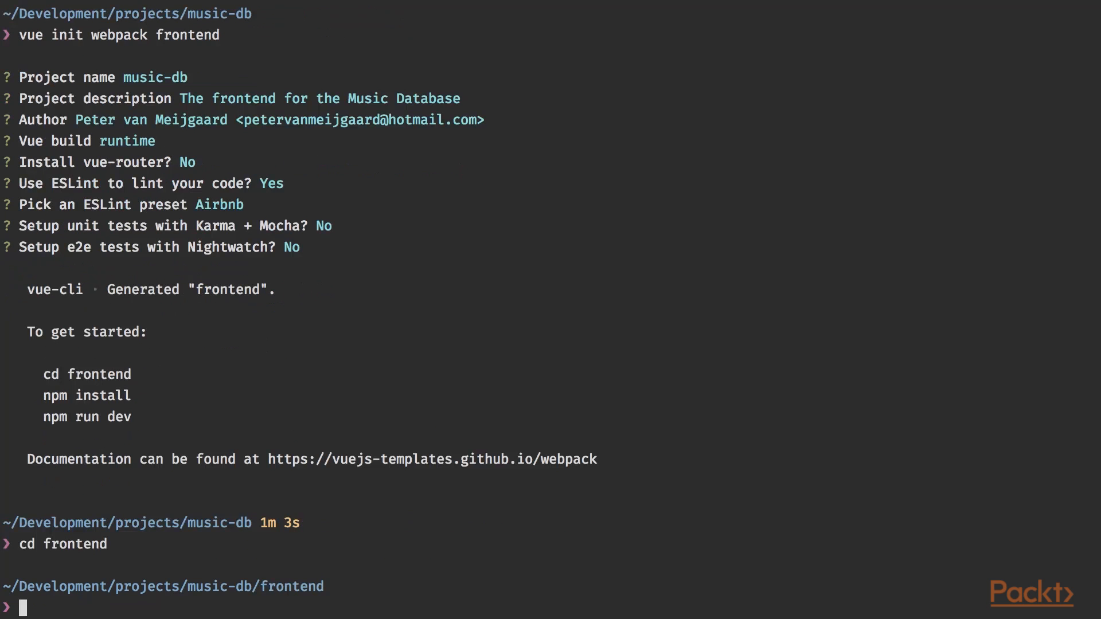
text(yarn ins)
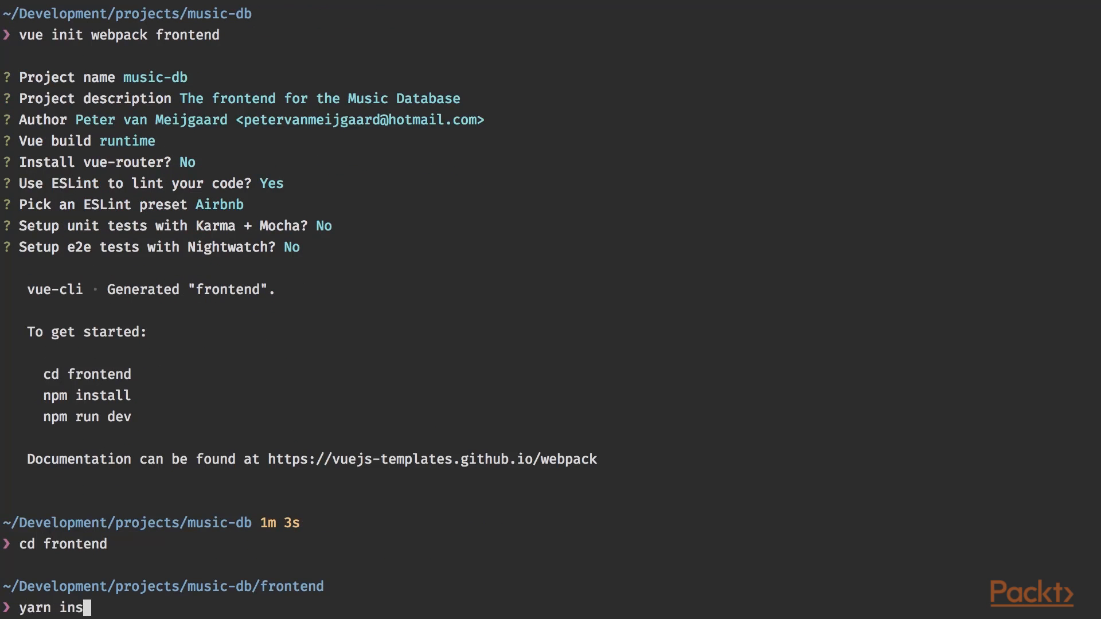
key(Return)
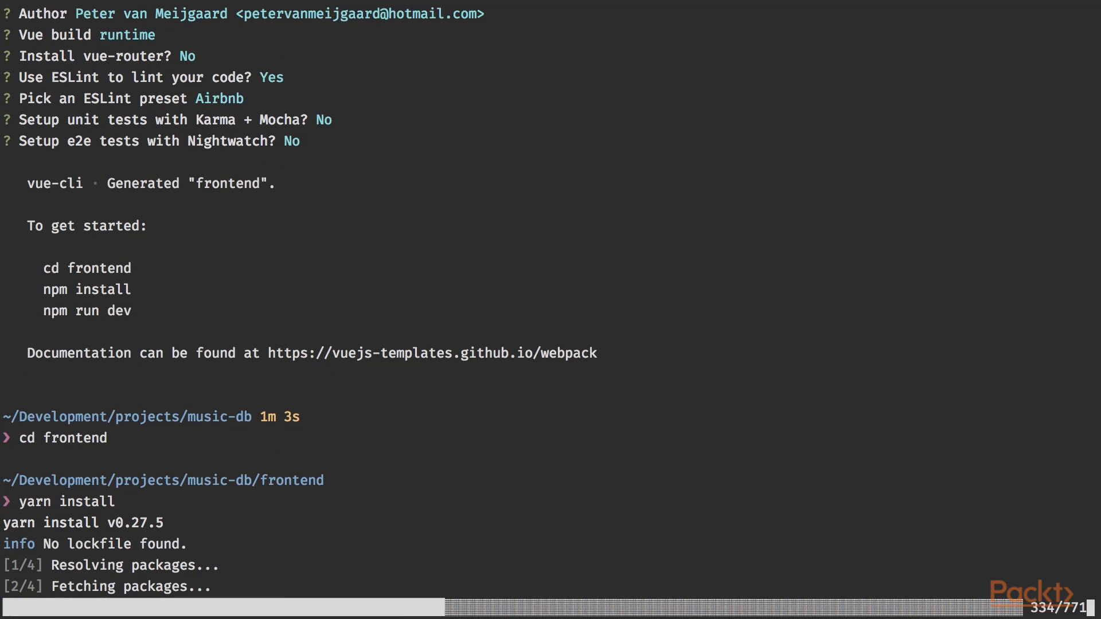
scroll(down, 3)
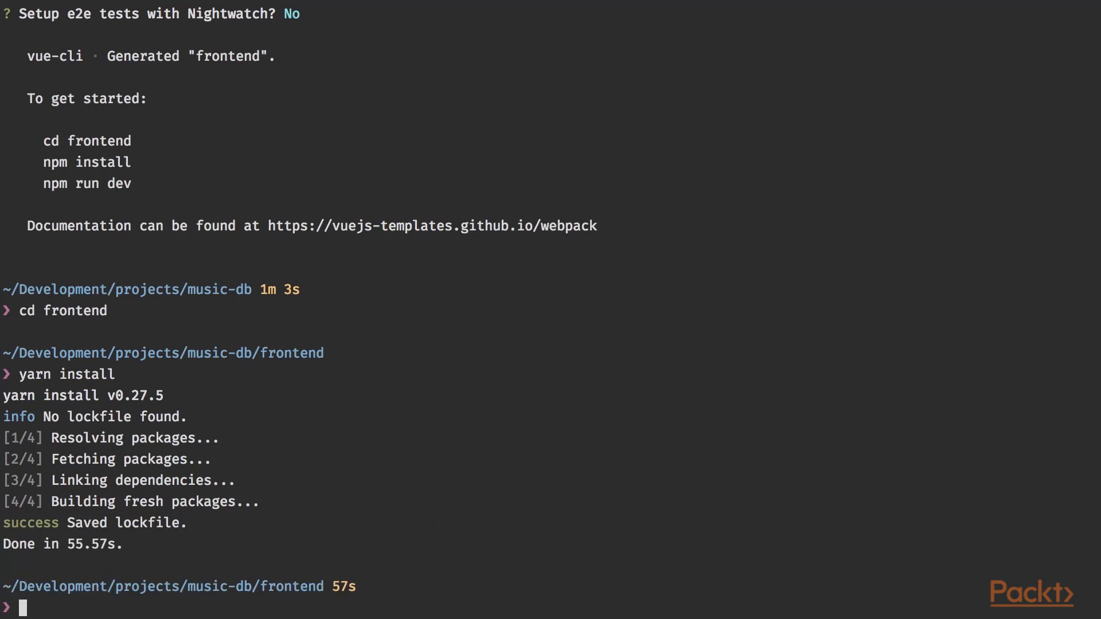
- Begin a yarn add with vuex, vuex-router-sync, vue-router, axios and animate.css
text(yarn add)
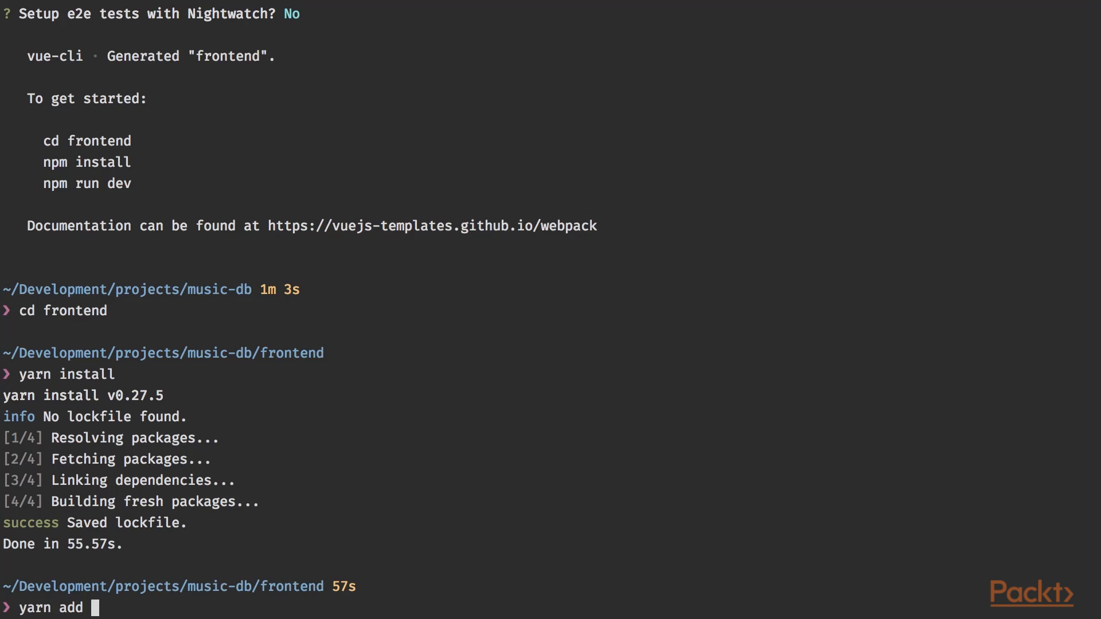
text(vu)
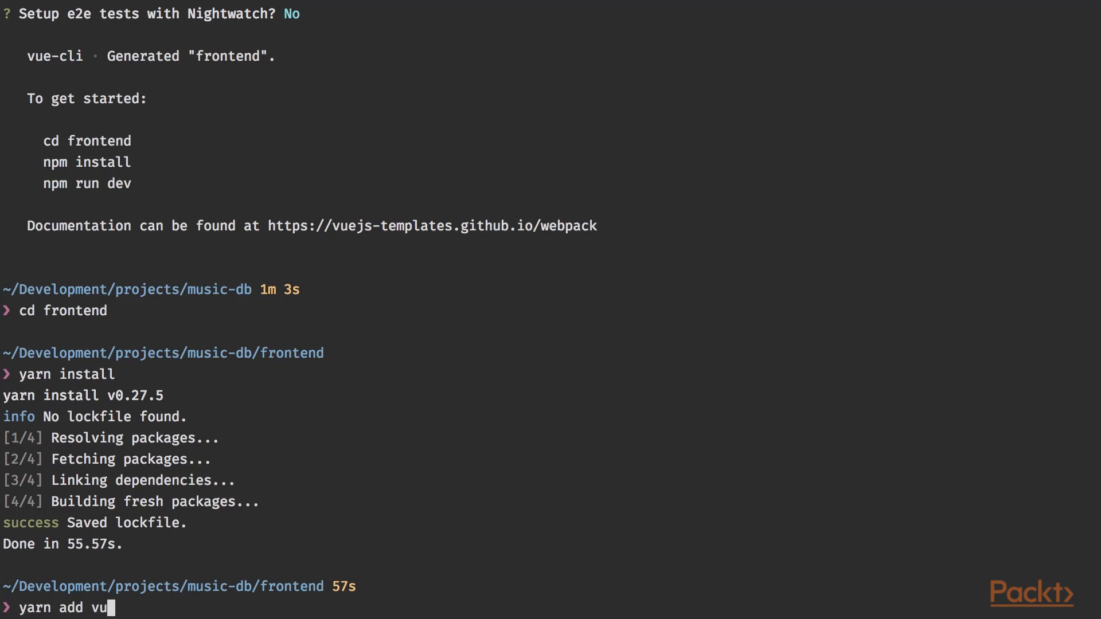
text(ex vuex-r)
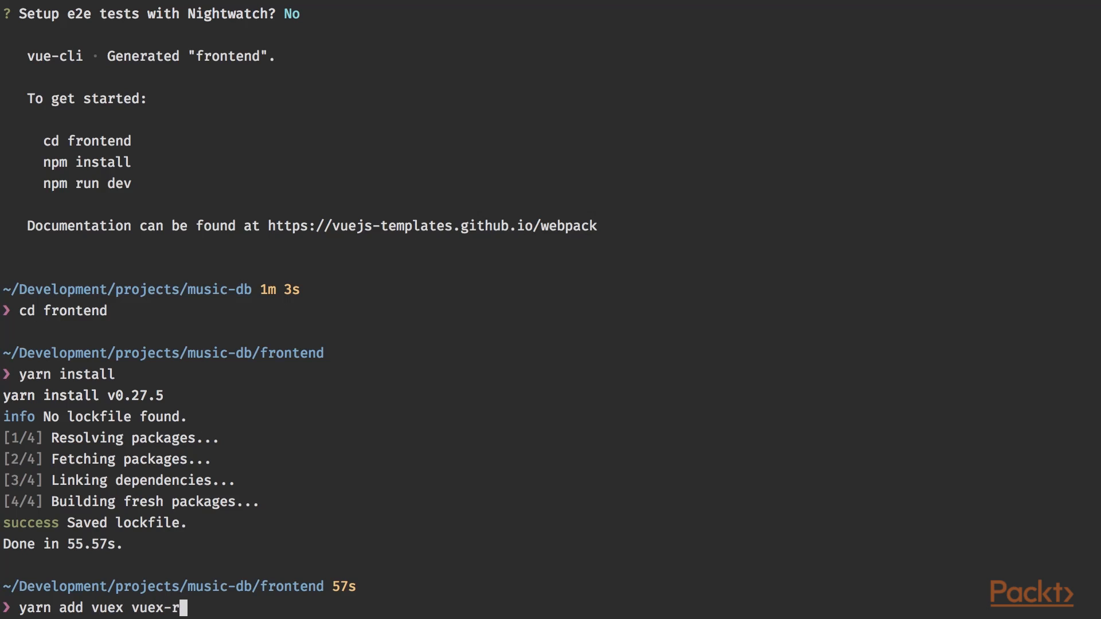
text(outer-sy)
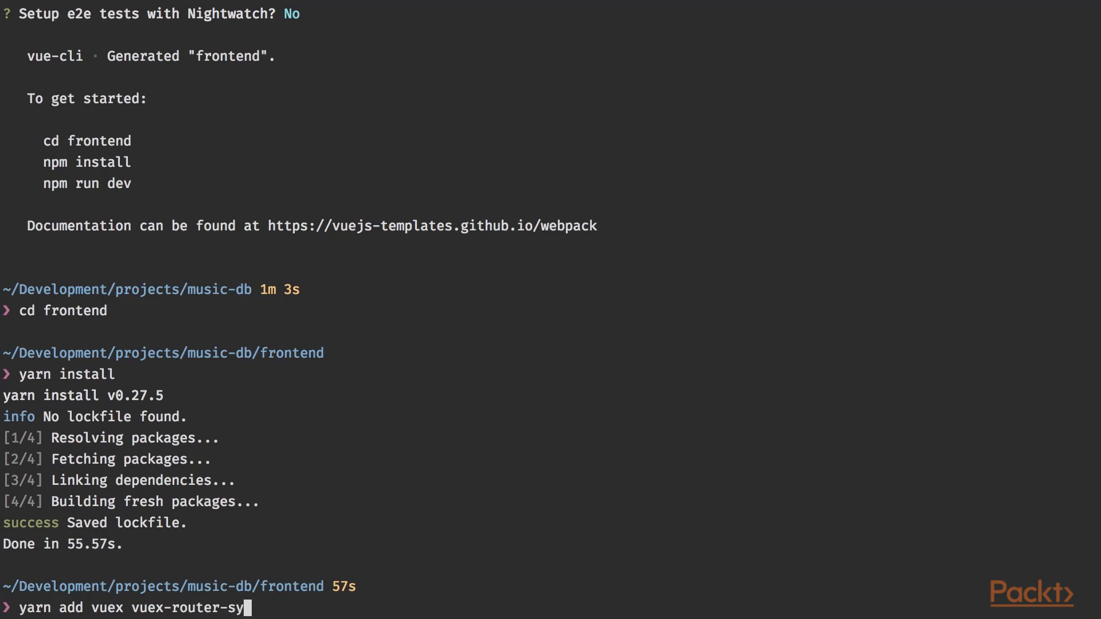
text(nc vue-ro)
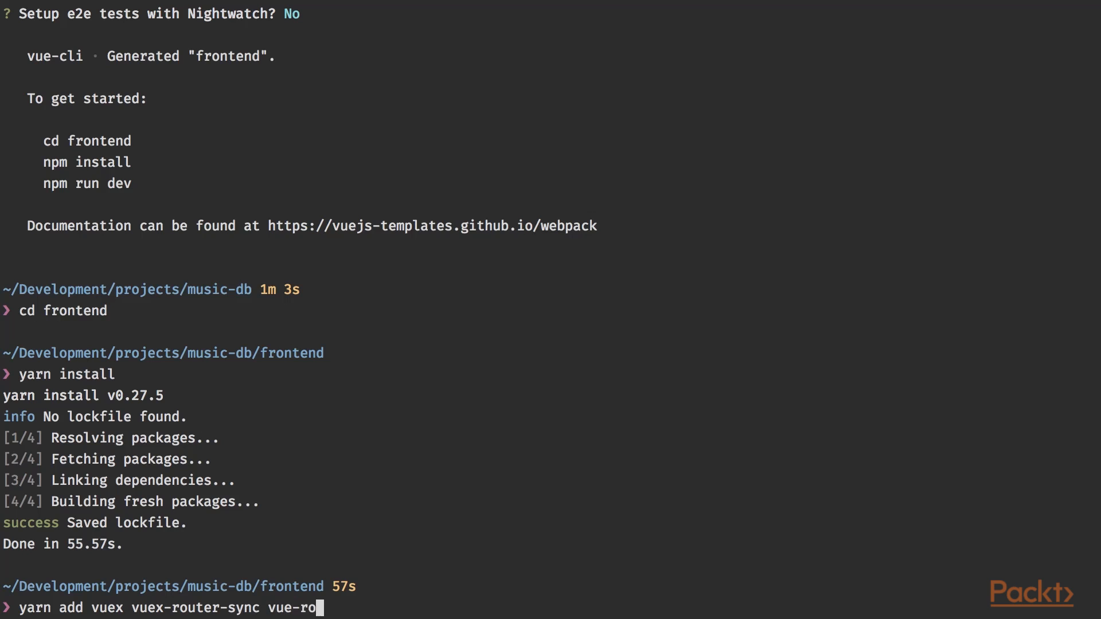
text(uter axios)
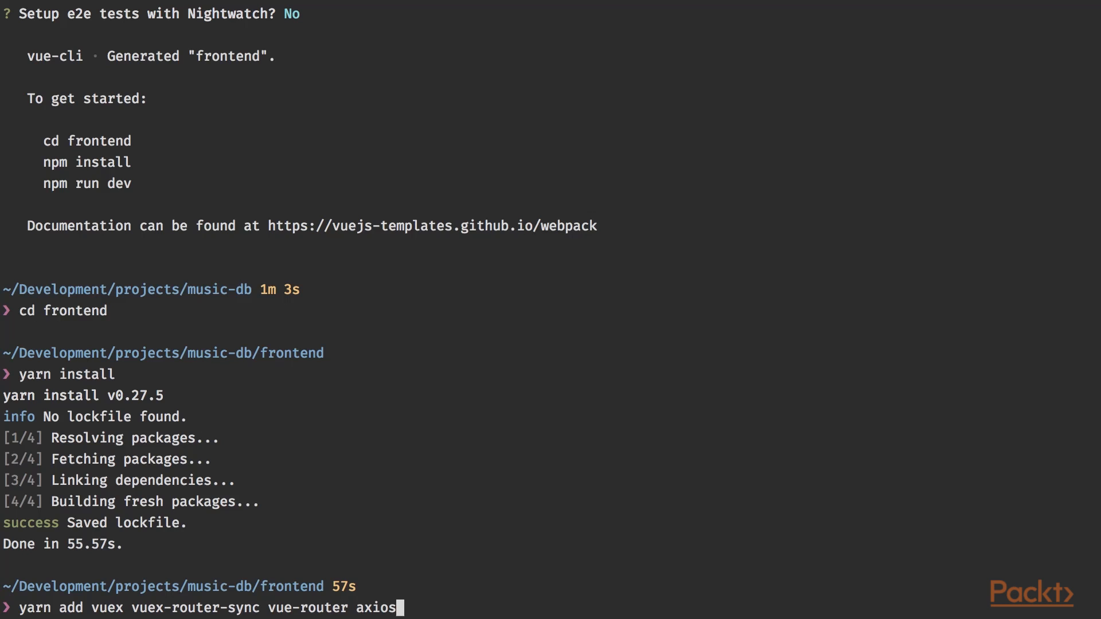
text(an)
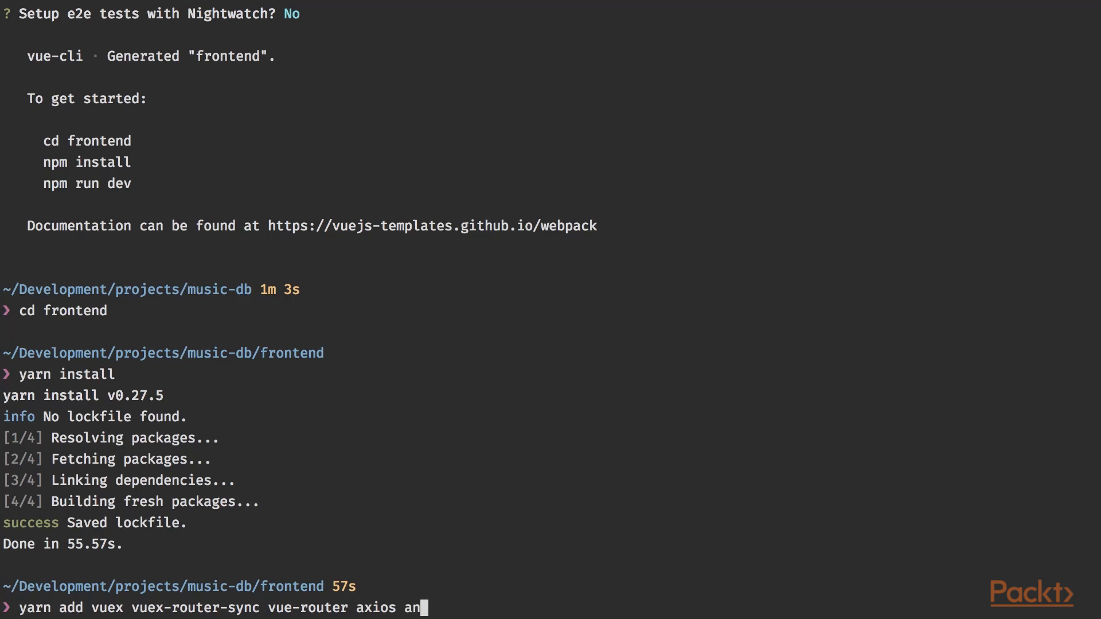
text(imate.css)
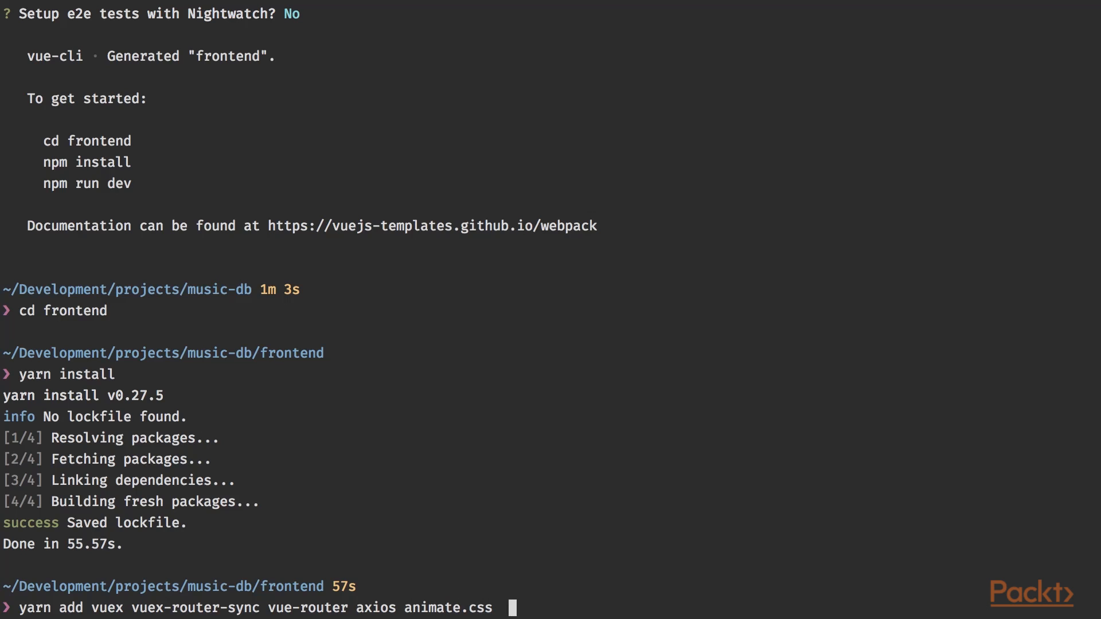
- Add google-material-color, material-design-icons, laravel-echo and pusher-js, saving 14 new dependencies
text(goog)
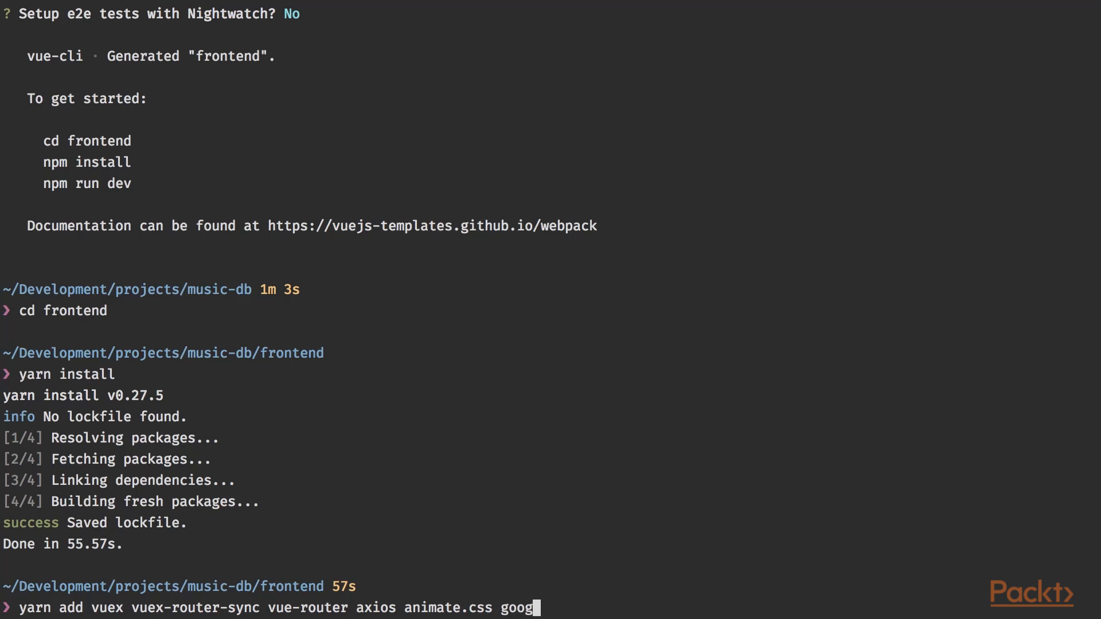
text(le-material)
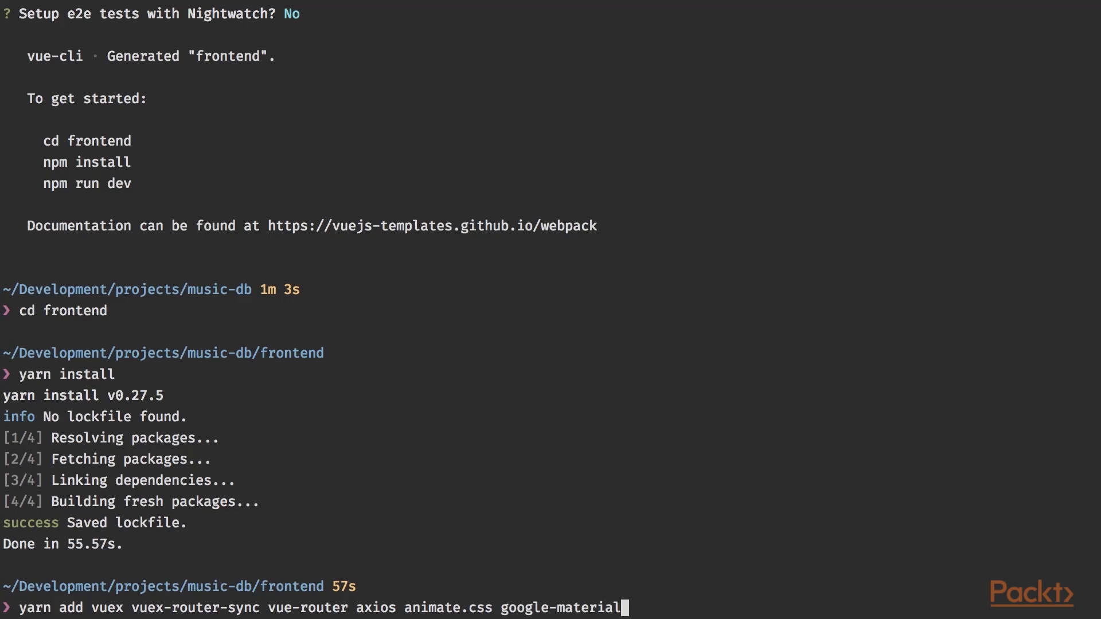
text(-color)
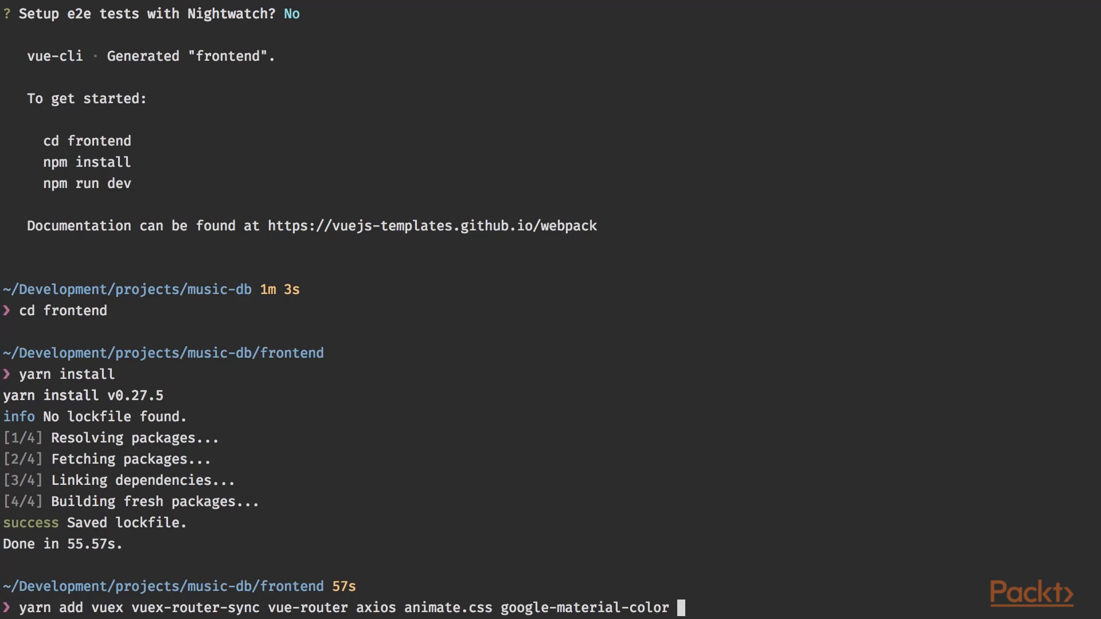
text(material-d)
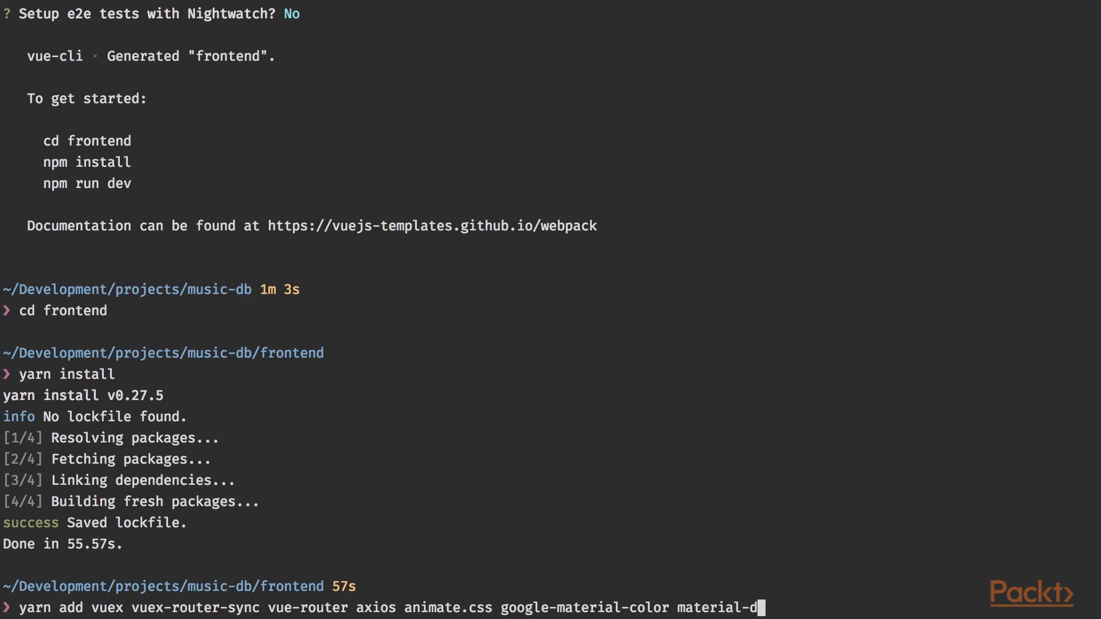
text(esign-icons)
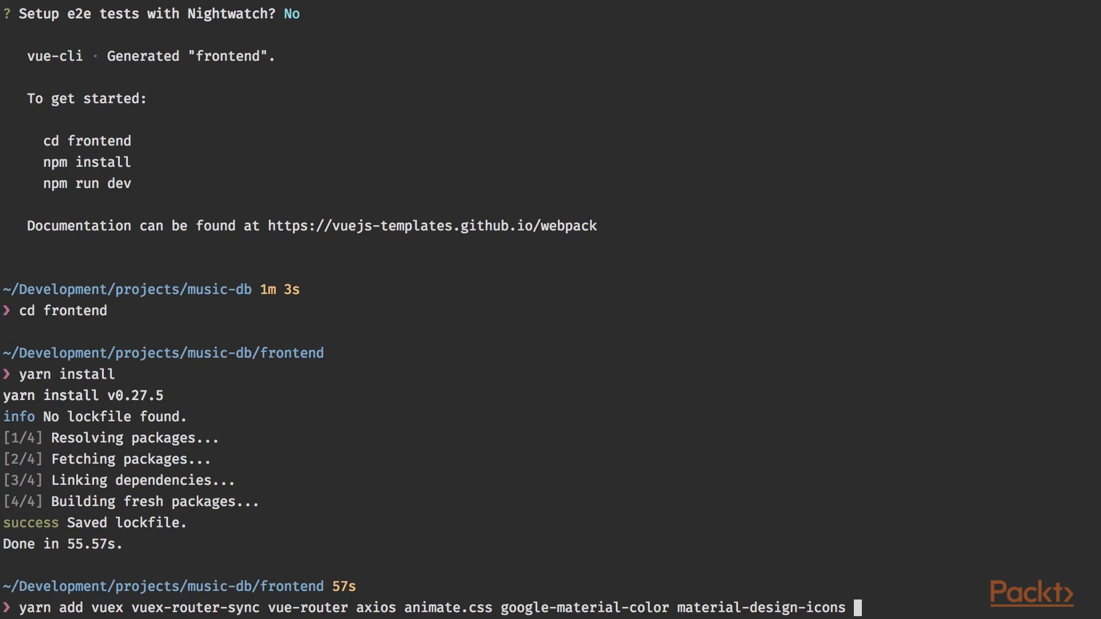
text(laravel-echo)
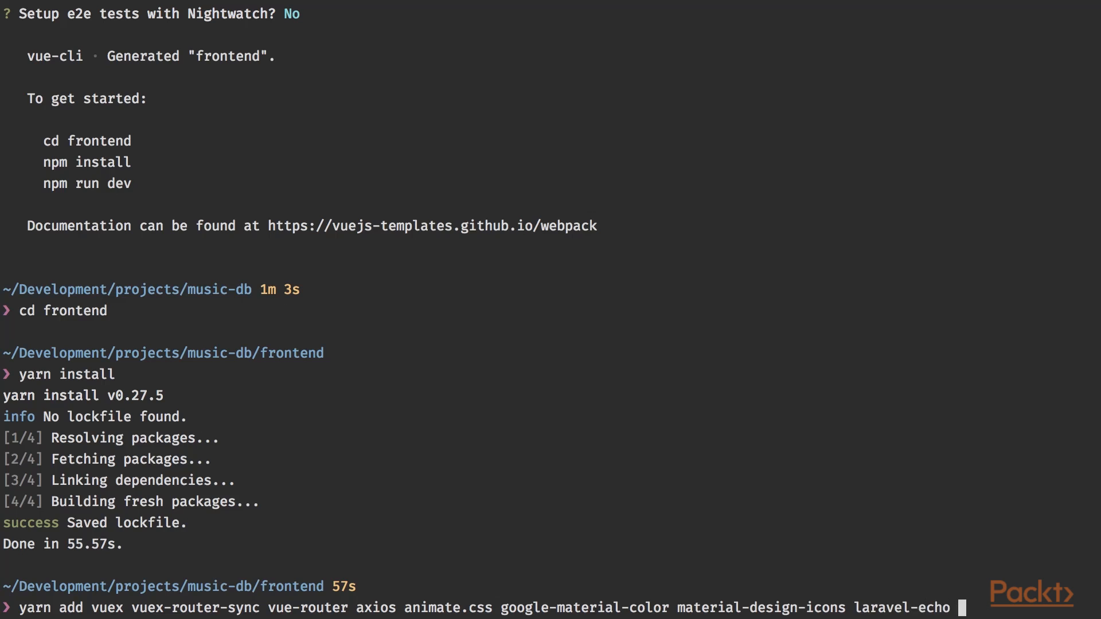
text(pusher-js)
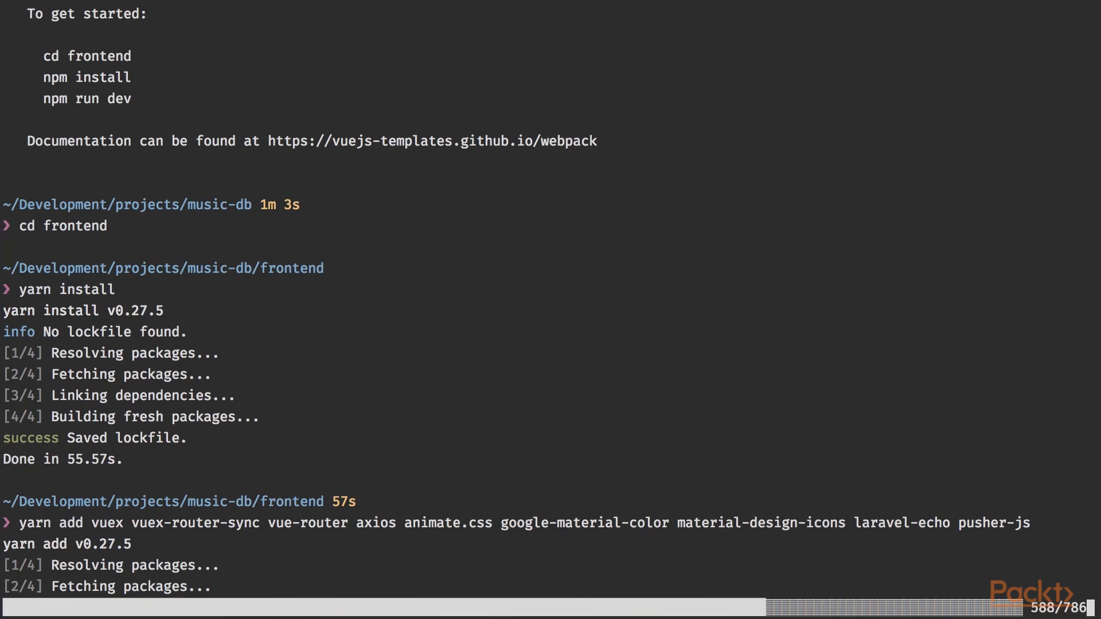
scroll(down, 3)
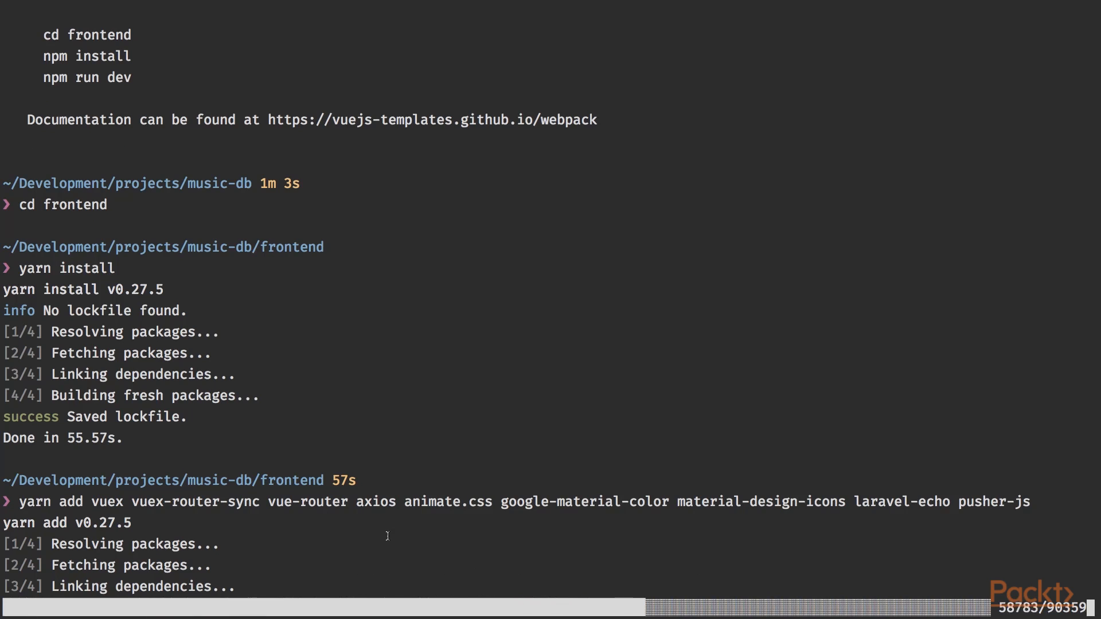
scroll(down, 3)
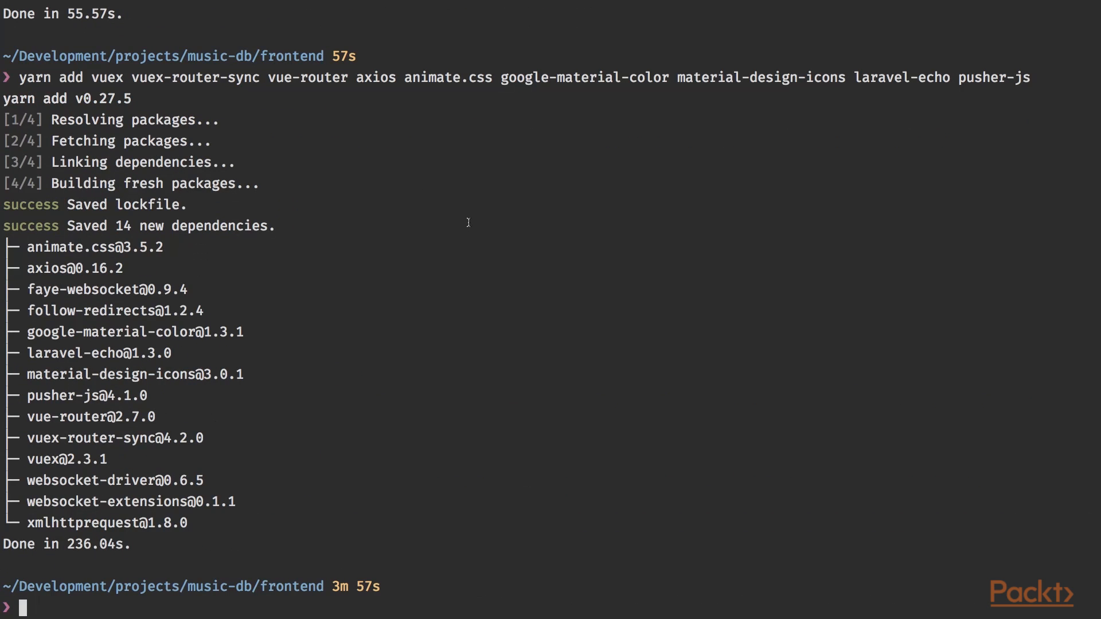
- Launch WebStorm on the frontend folder and rename src/App.vue to lowercase app.vue
text(w)
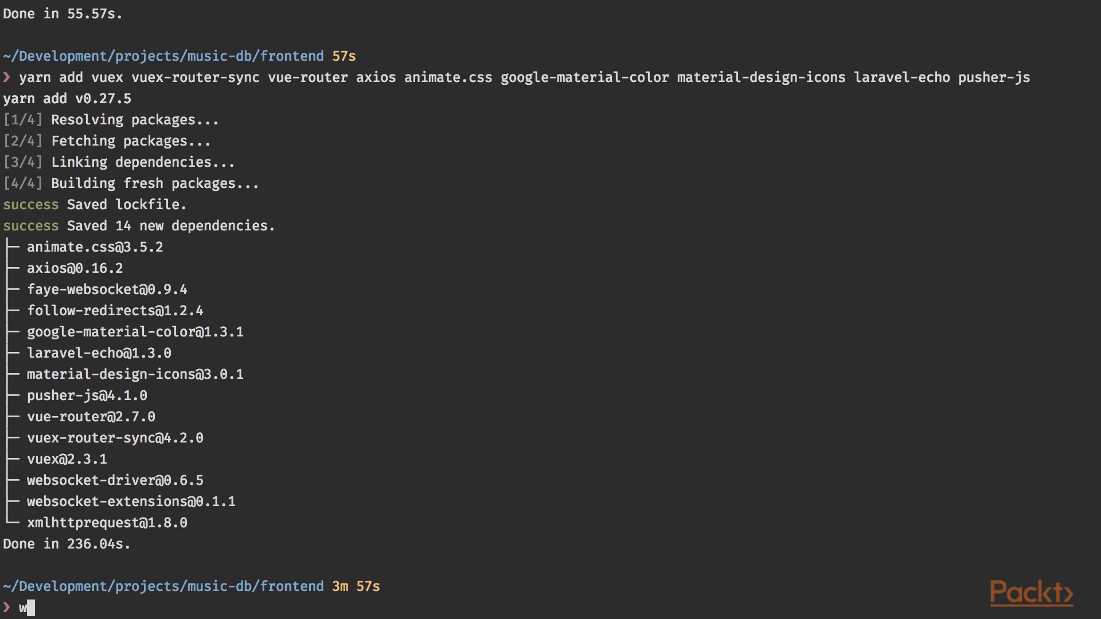
text(ebstorm .)
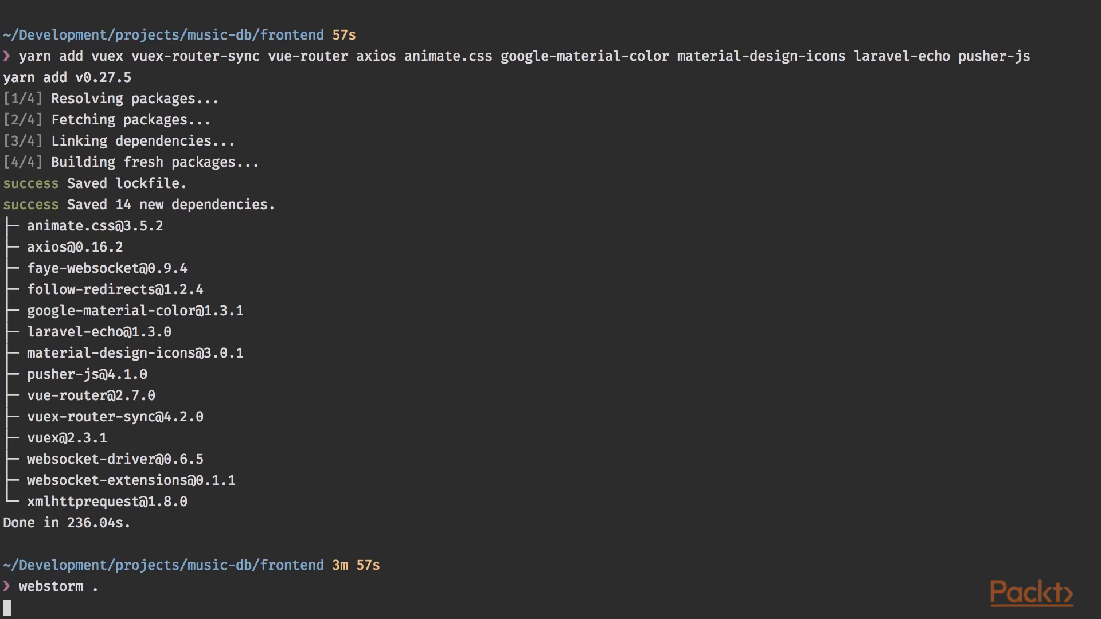
mouse_move(469, 226)
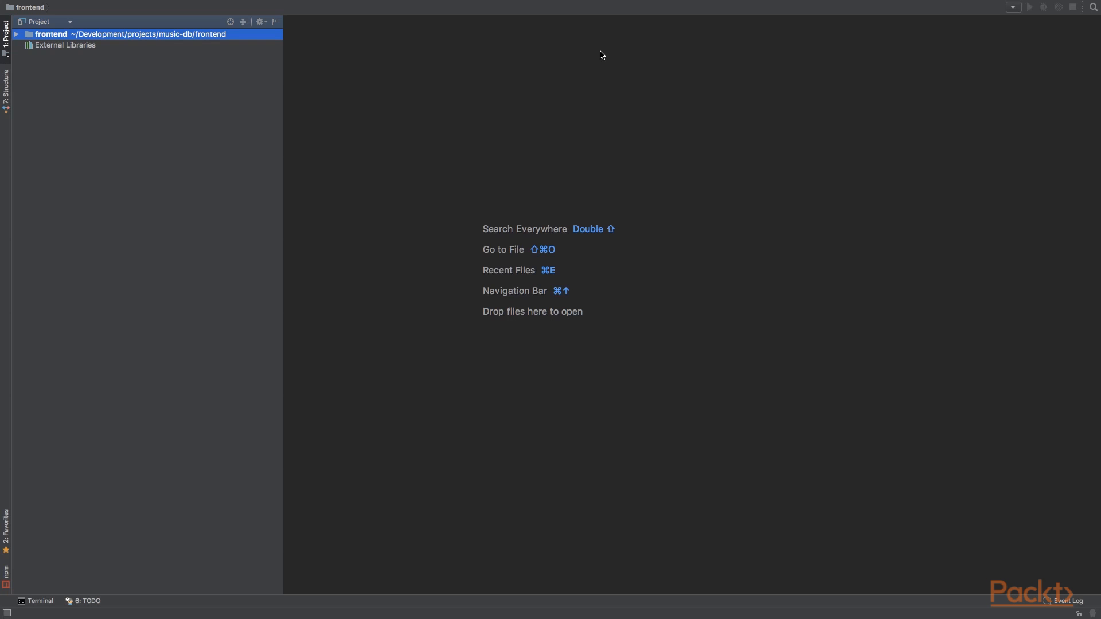
mouse_move(112, 33)
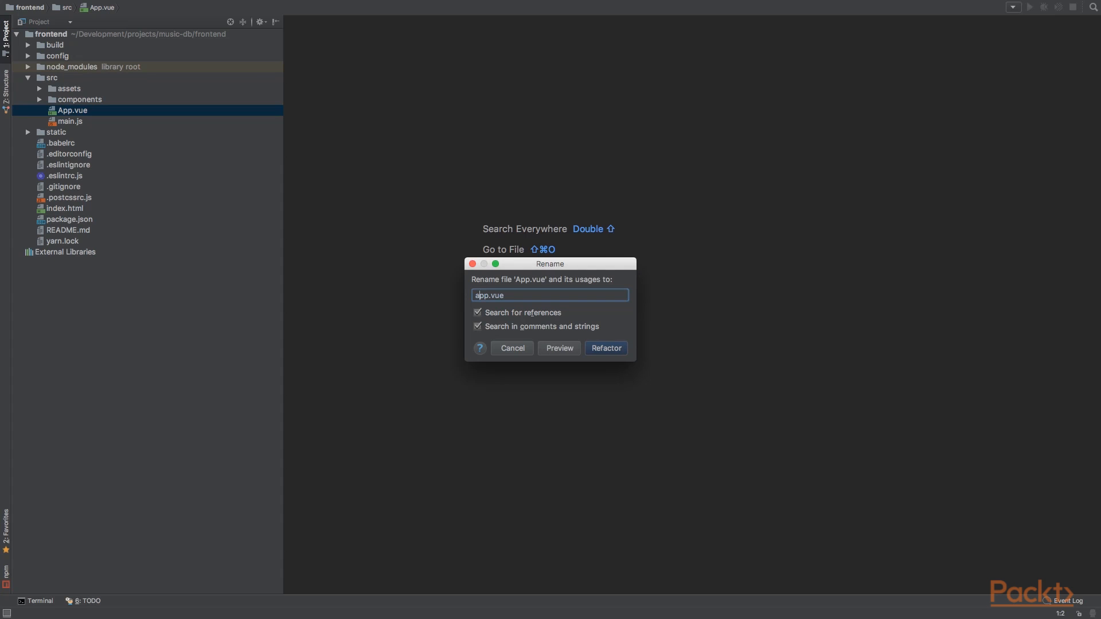
click(605, 348)
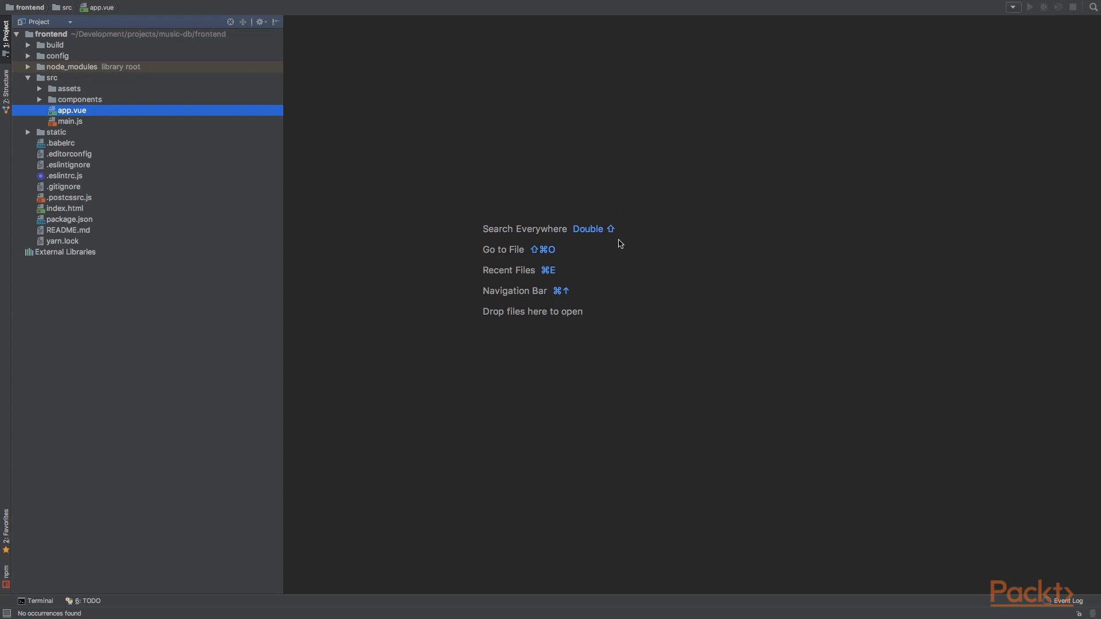
- Reduce app.vue to a Hello World! template named 'music-db' with no style block
double_click(71, 110)
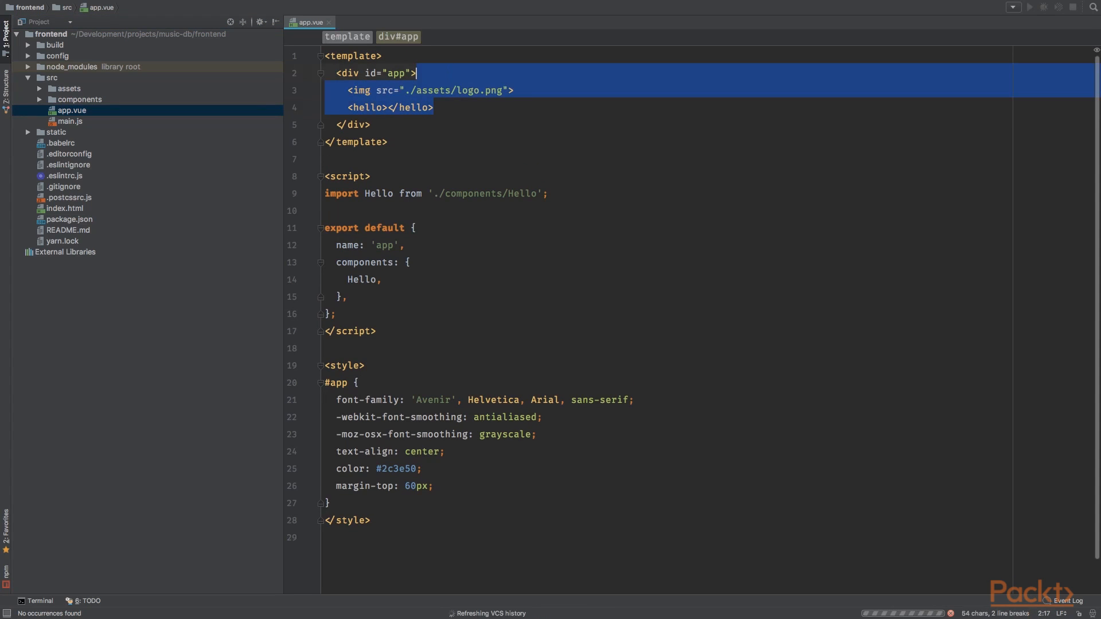
text(Hello WOrld!)
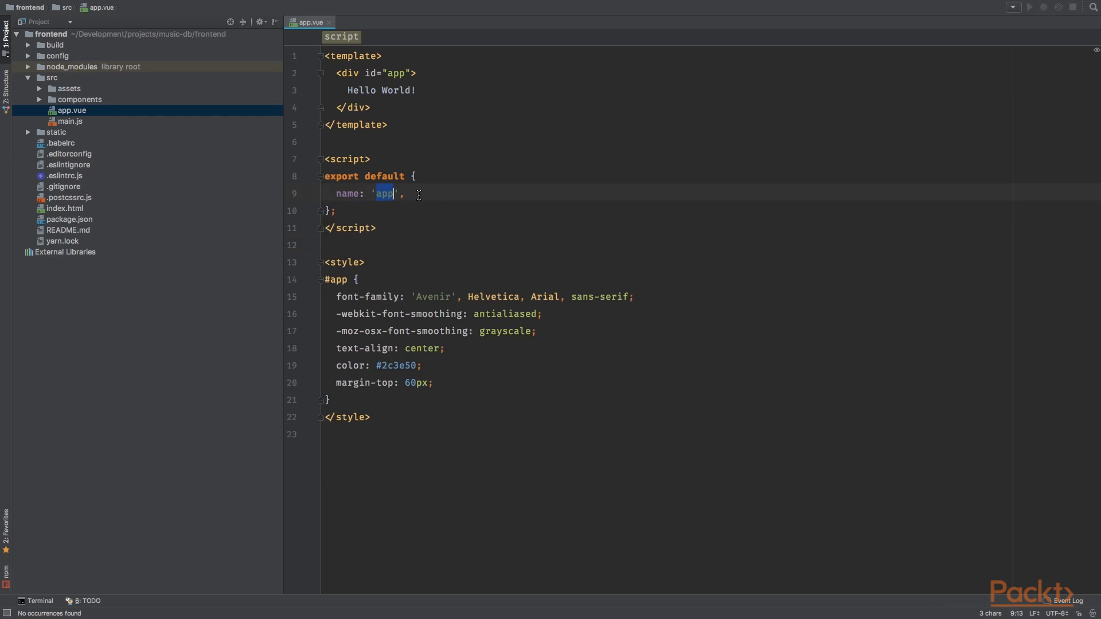
mouse_move(505, 222)
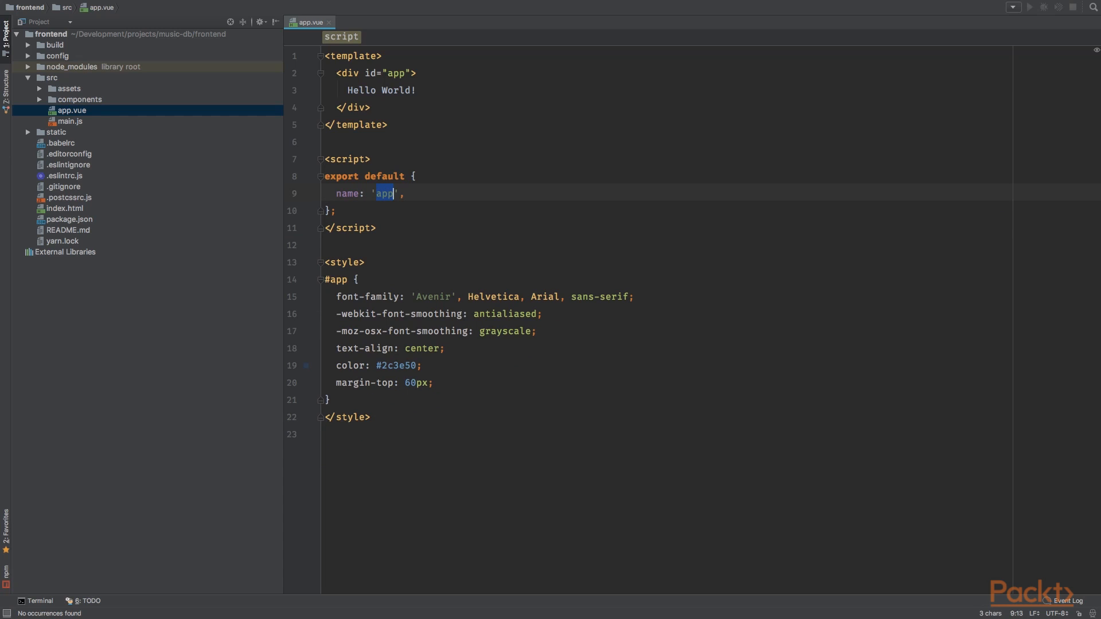
text(music-db)
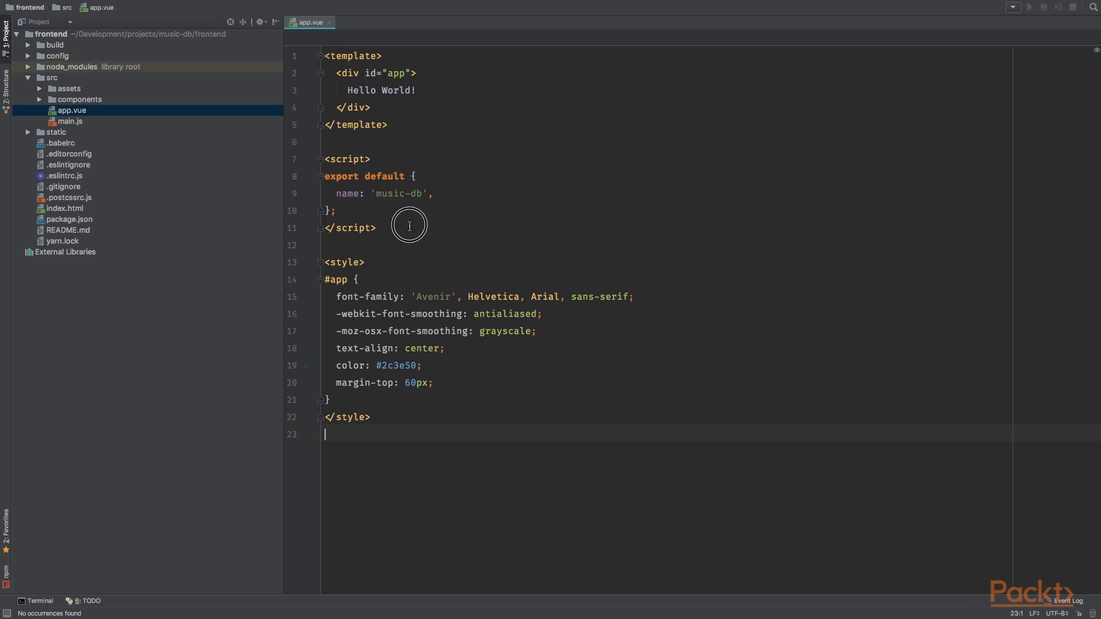
click(70, 120)
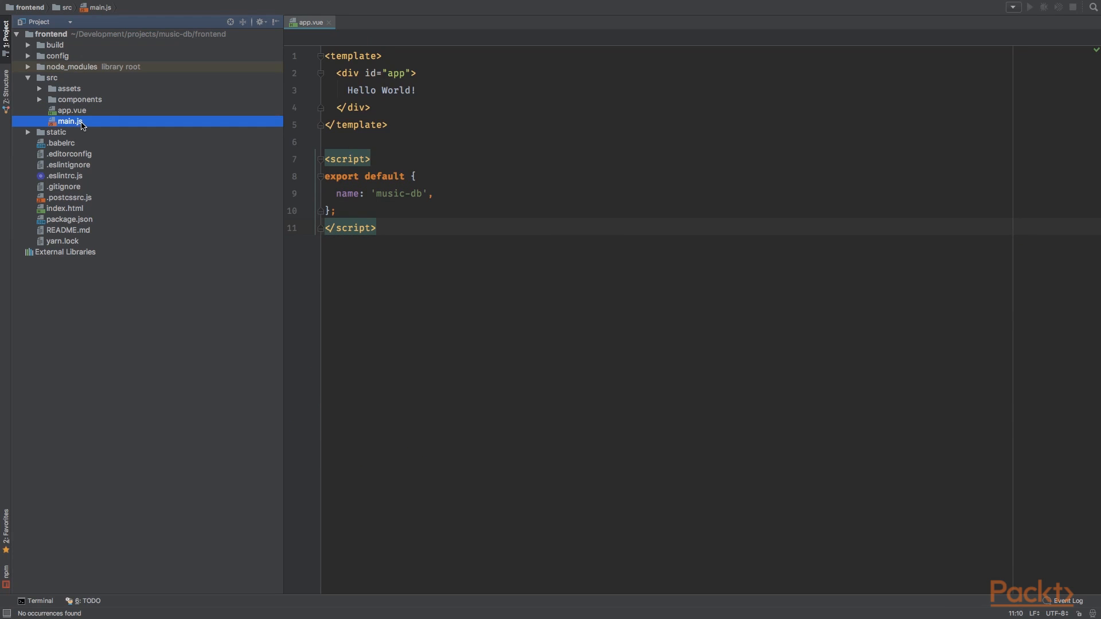
- Create a new empty bootstrap.js file in the src folder
click(52, 77)
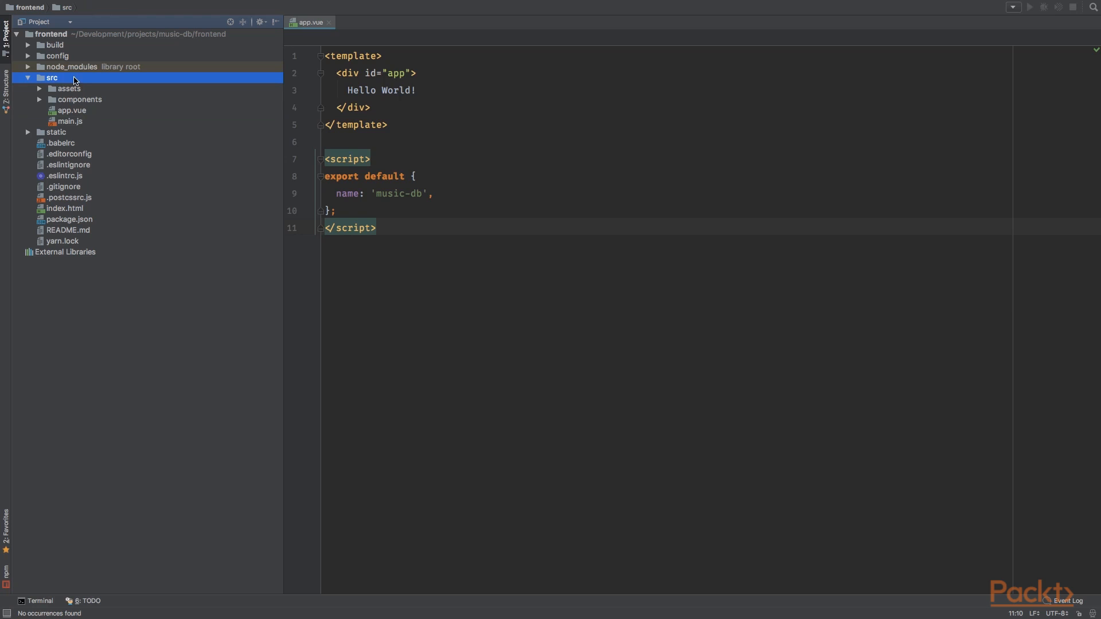
text(b)
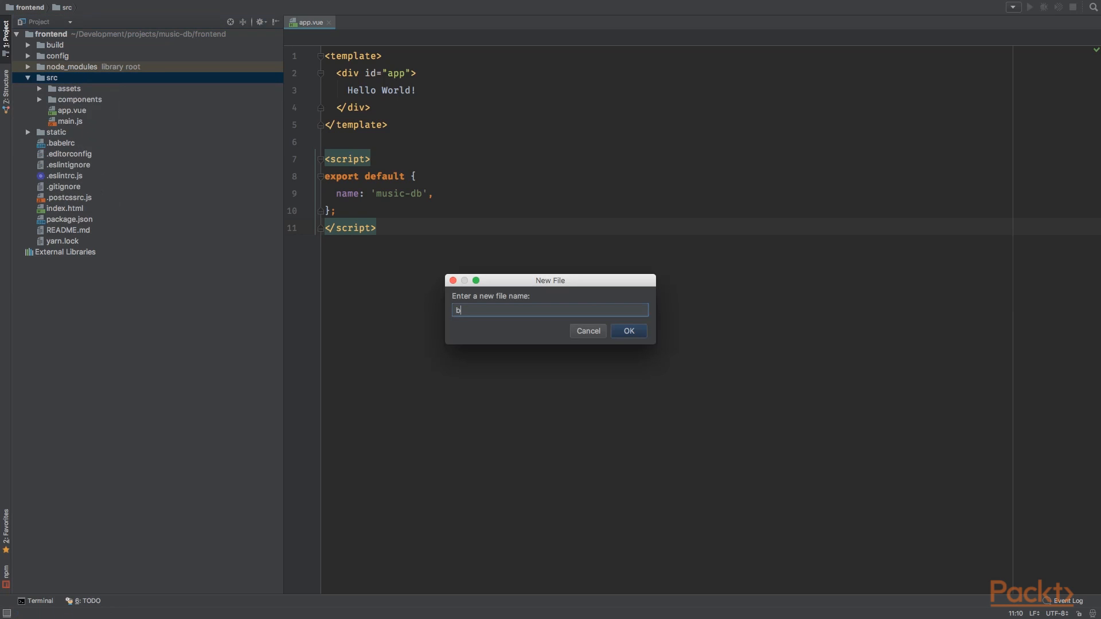
text(ootstrap.js)
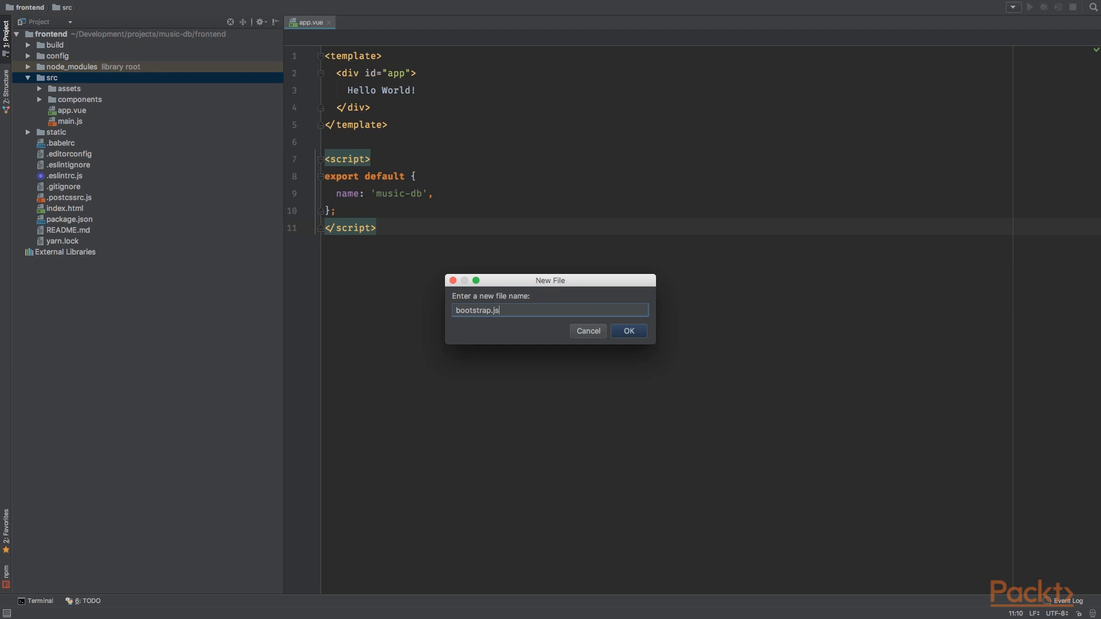
click(628, 331)
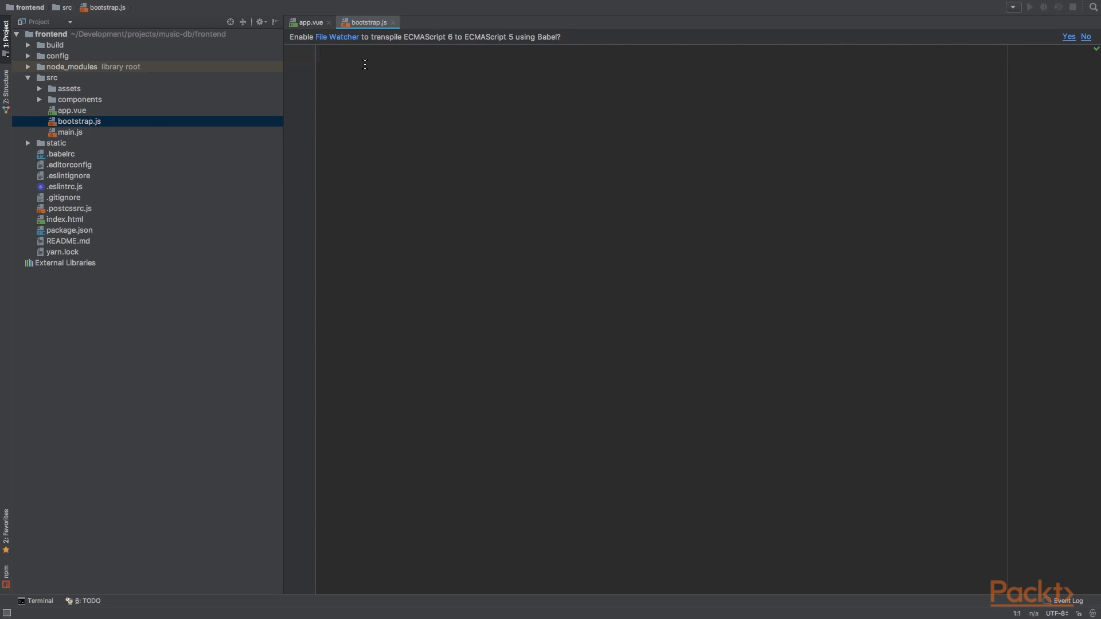
mouse_move(461, 89)
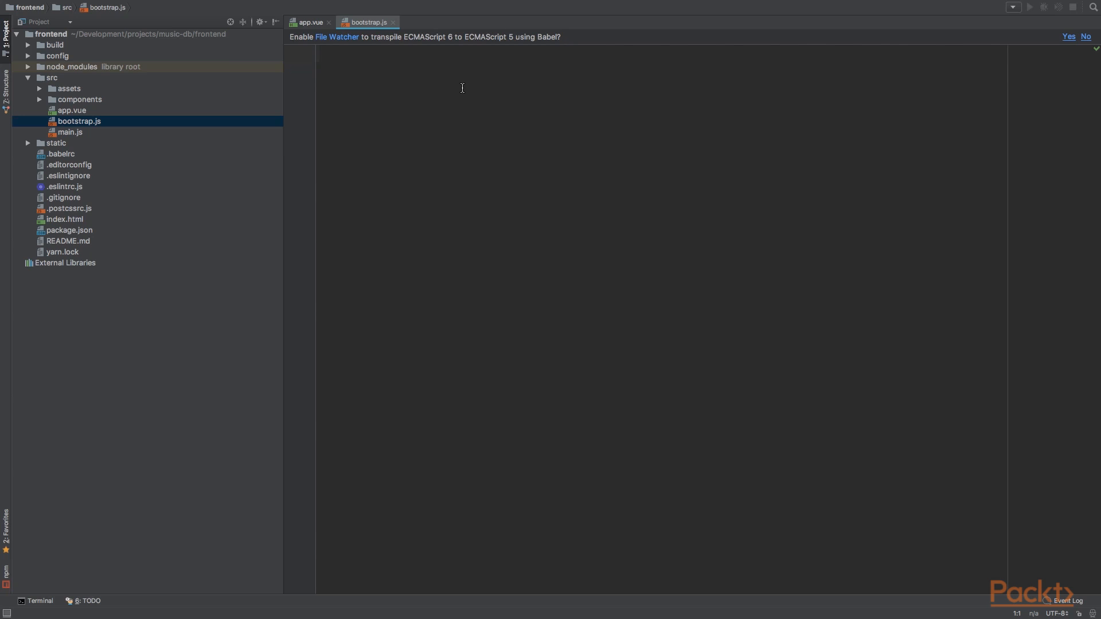
mouse_move(161, 130)
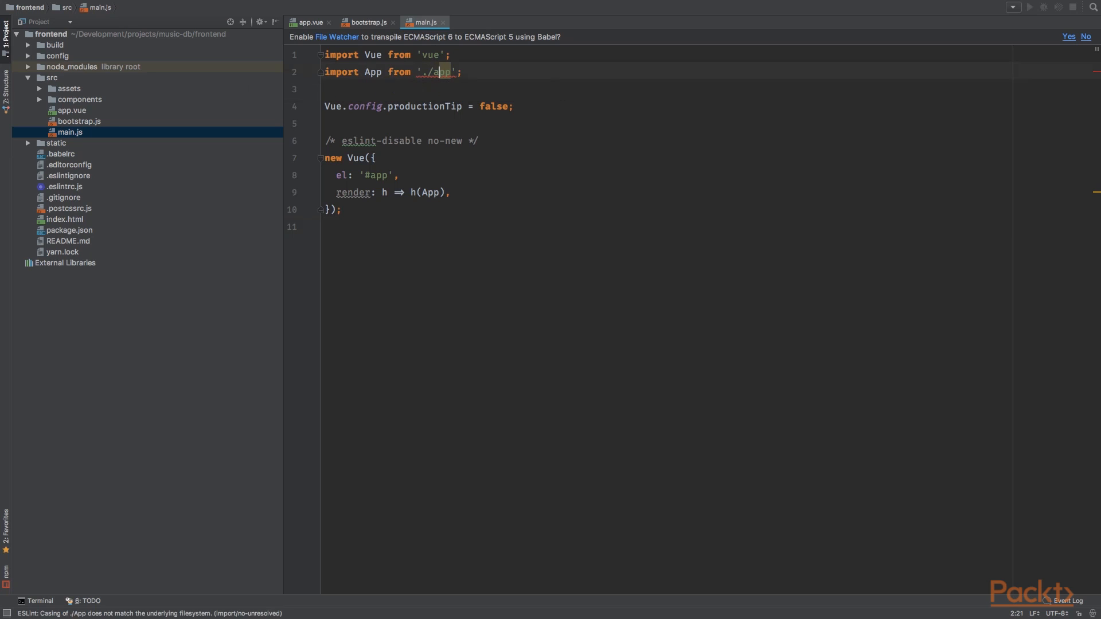
- Rewrite main.js to import './app', require './bootstrap' and mount new Vue(app) on '#app'
text(app)
click(665, 106)
text(require(')
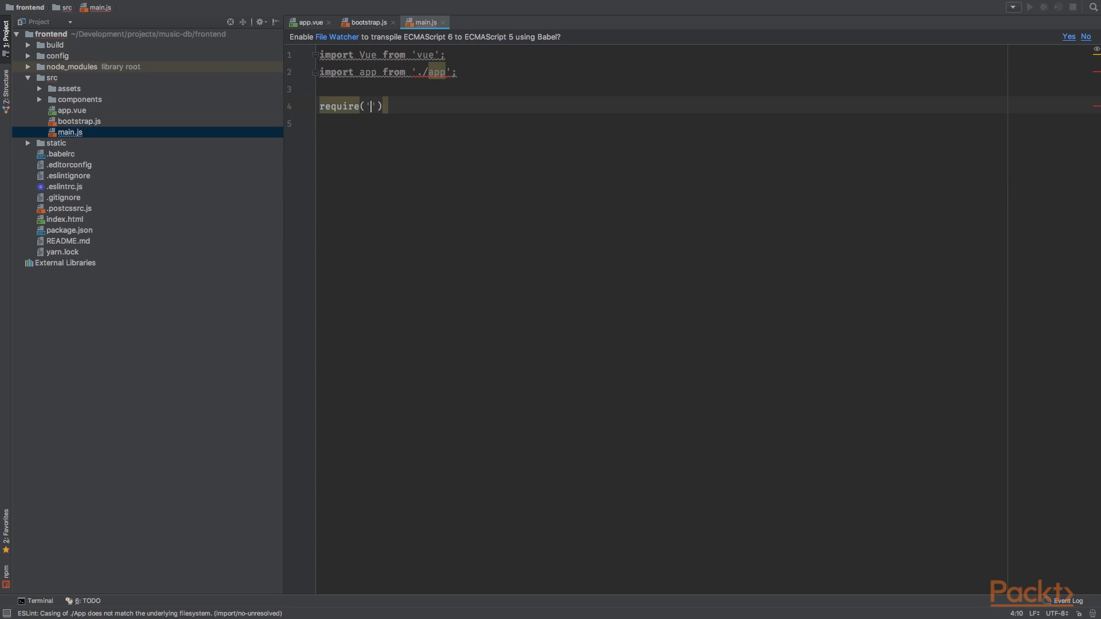
text(./bootstrap)
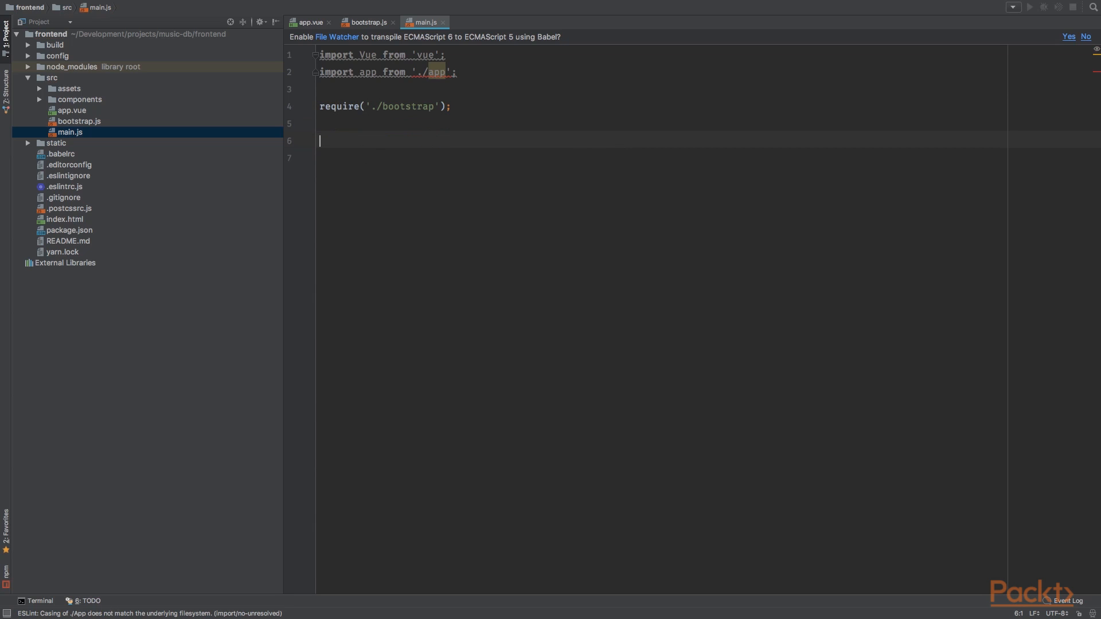
text(new Vue(app)
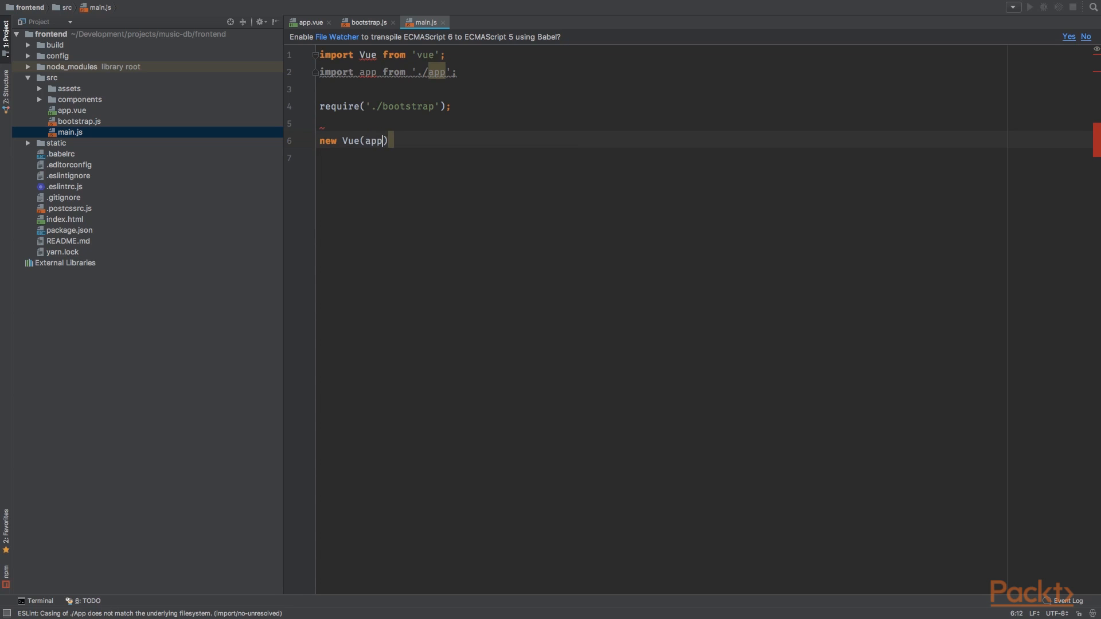
text(.$mo)
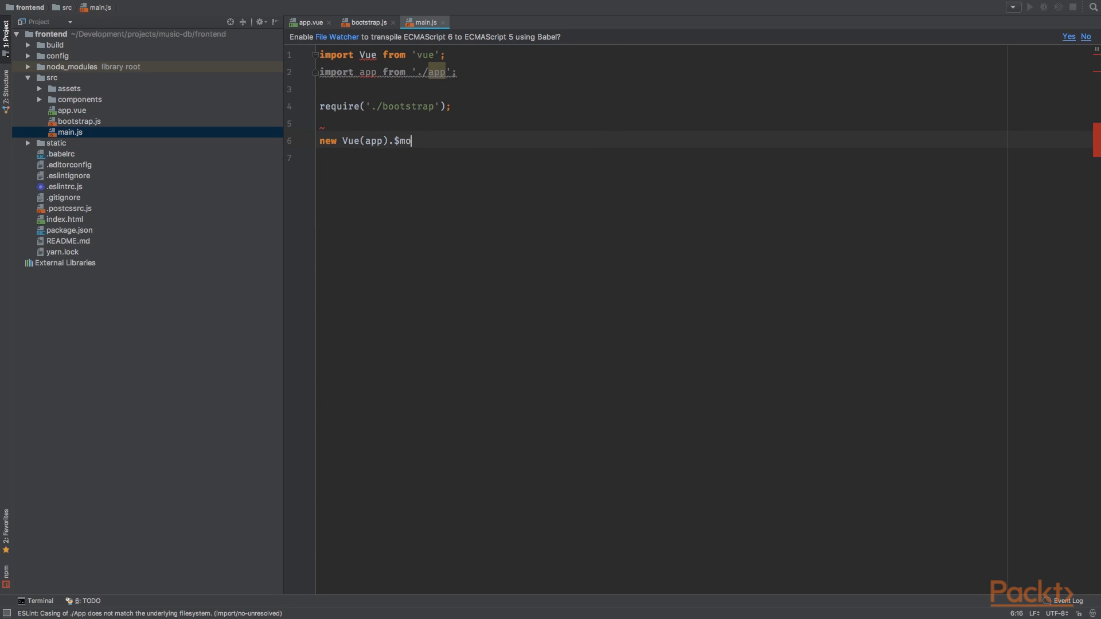
text(unt('#app');)
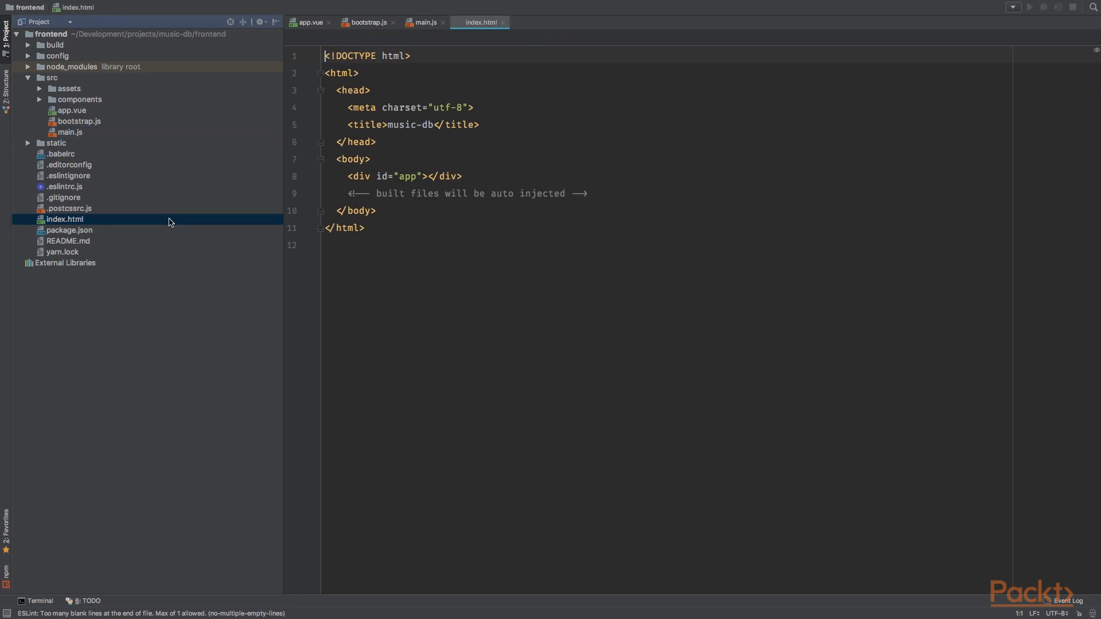
- Create a new 'stylus' directory inside src/assets
click(376, 141)
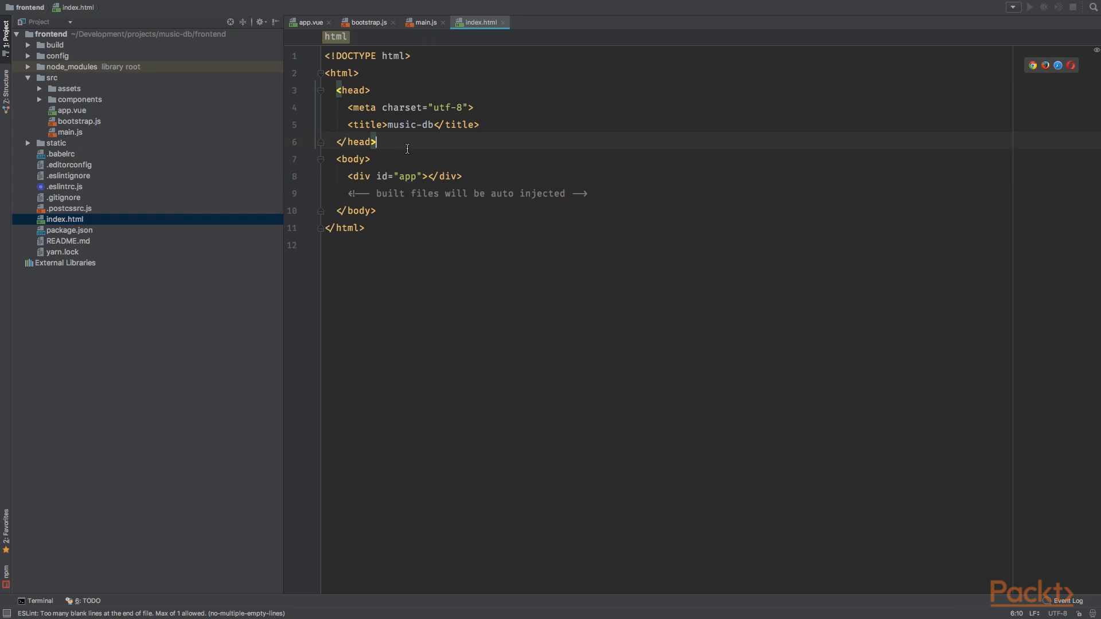
click(52, 77)
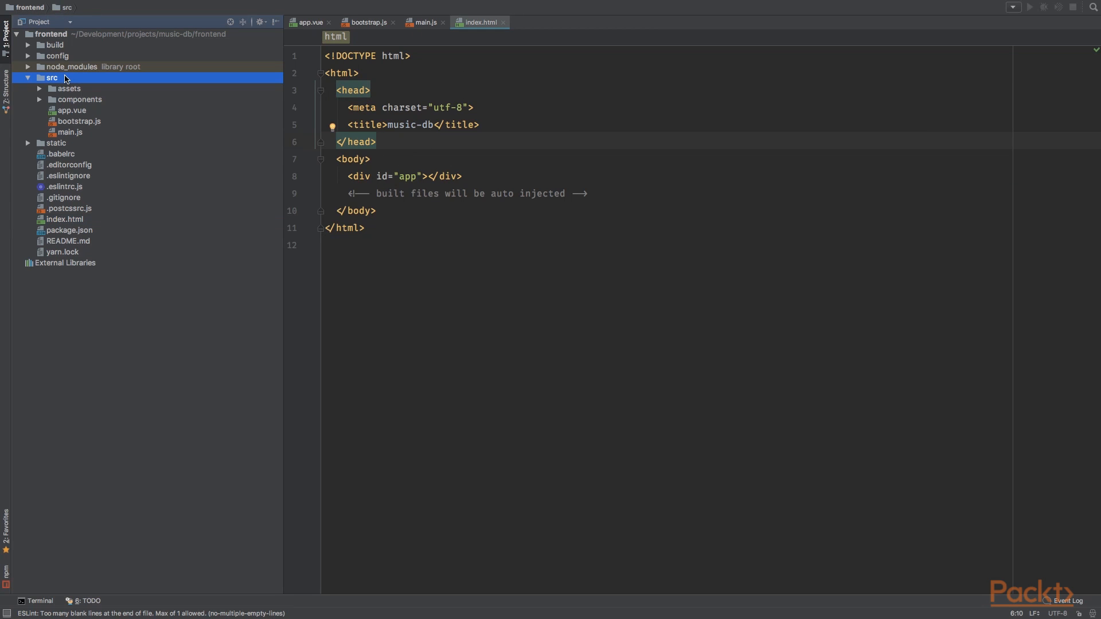
click(69, 89)
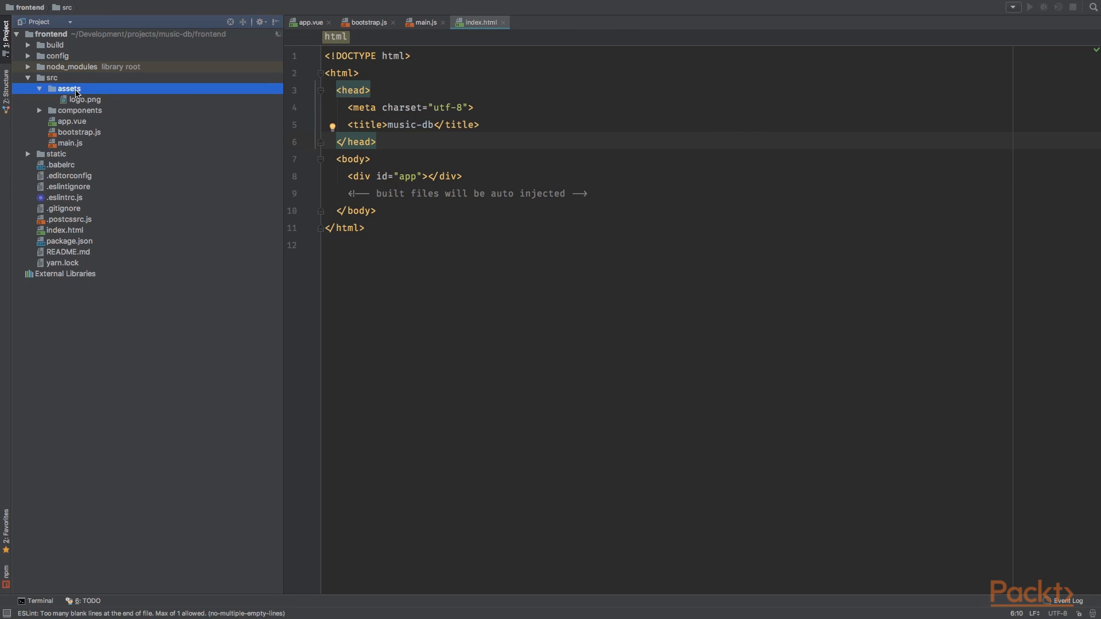
click(69, 89)
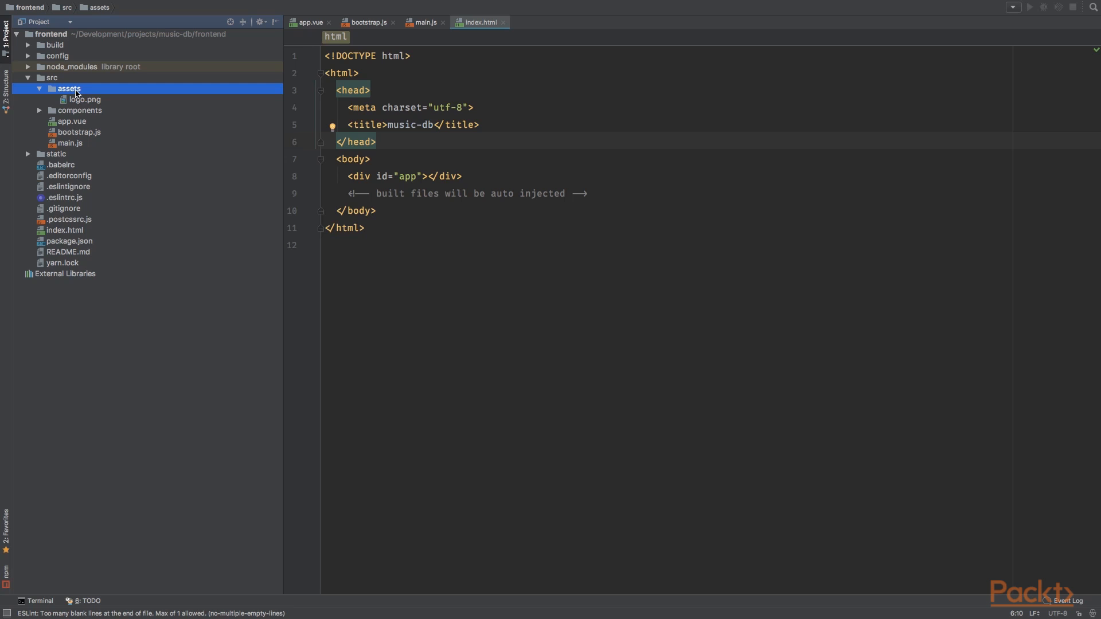
text(sty)
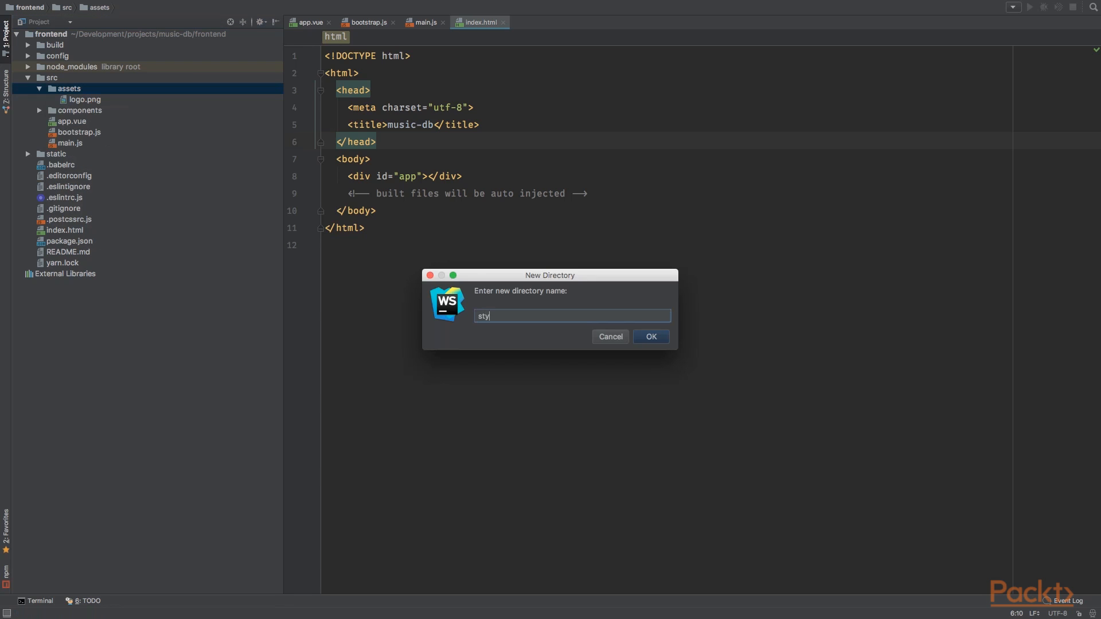
click(649, 336)
text(app.s)
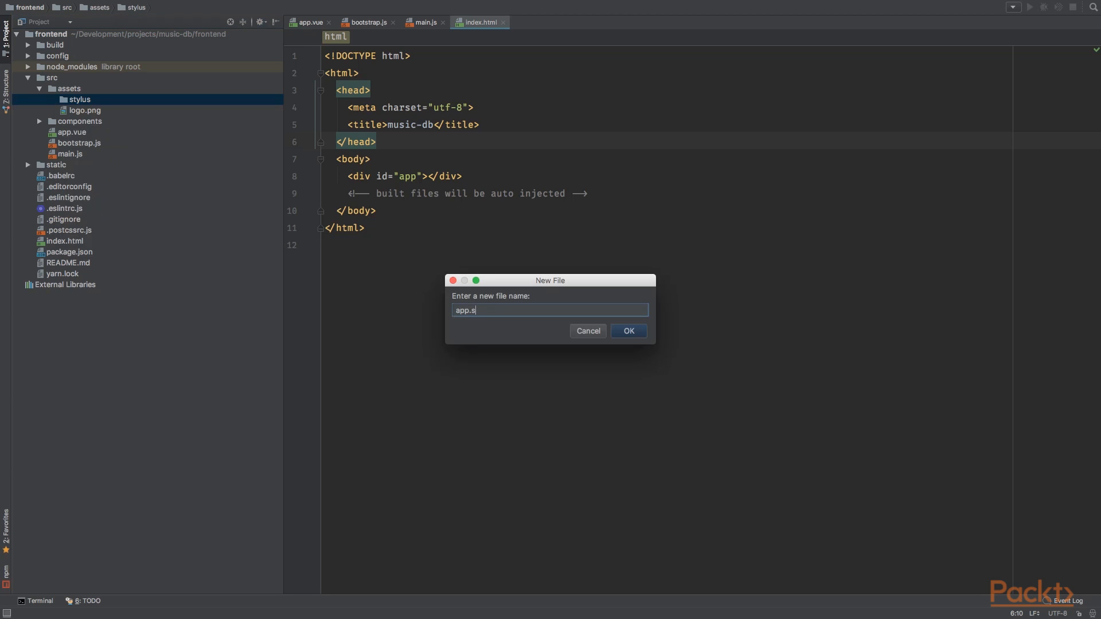
- Create an empty app.styl file in the stylus folder and open it
click(627, 331)
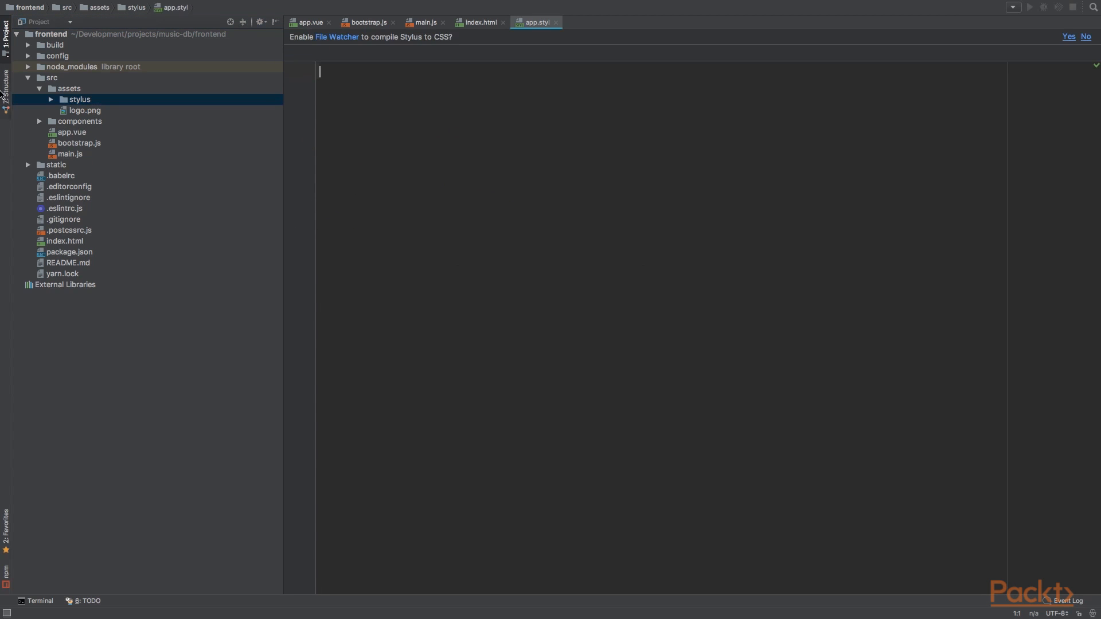
click(84, 110)
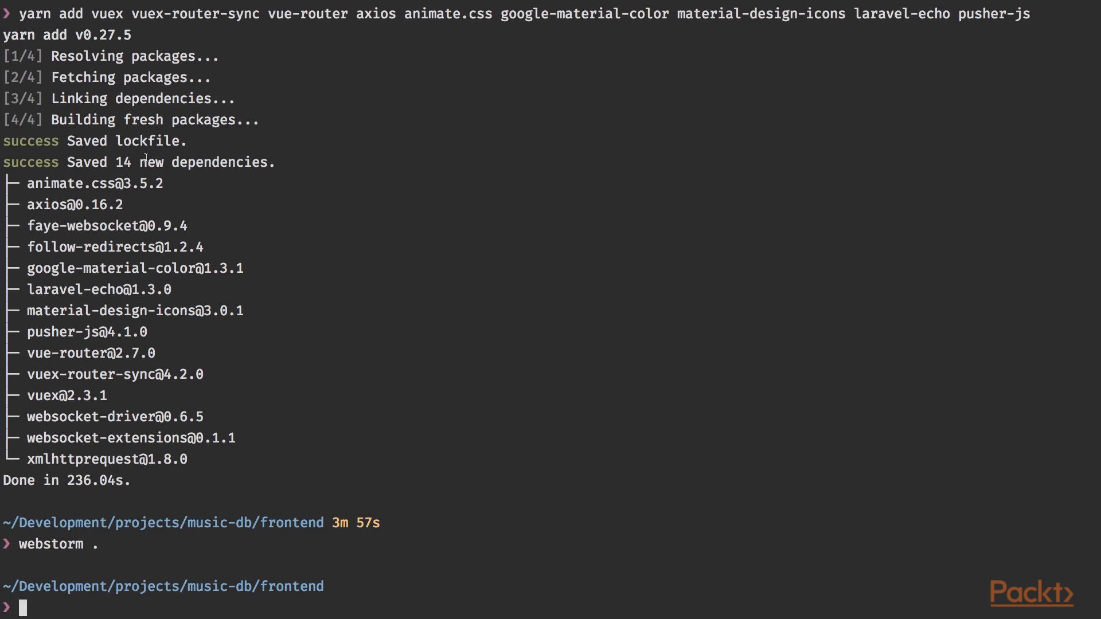
- Run 'yarn add -D stylus stylus-loader' and watch it save 7 new dependencies
text(yarn add -D)
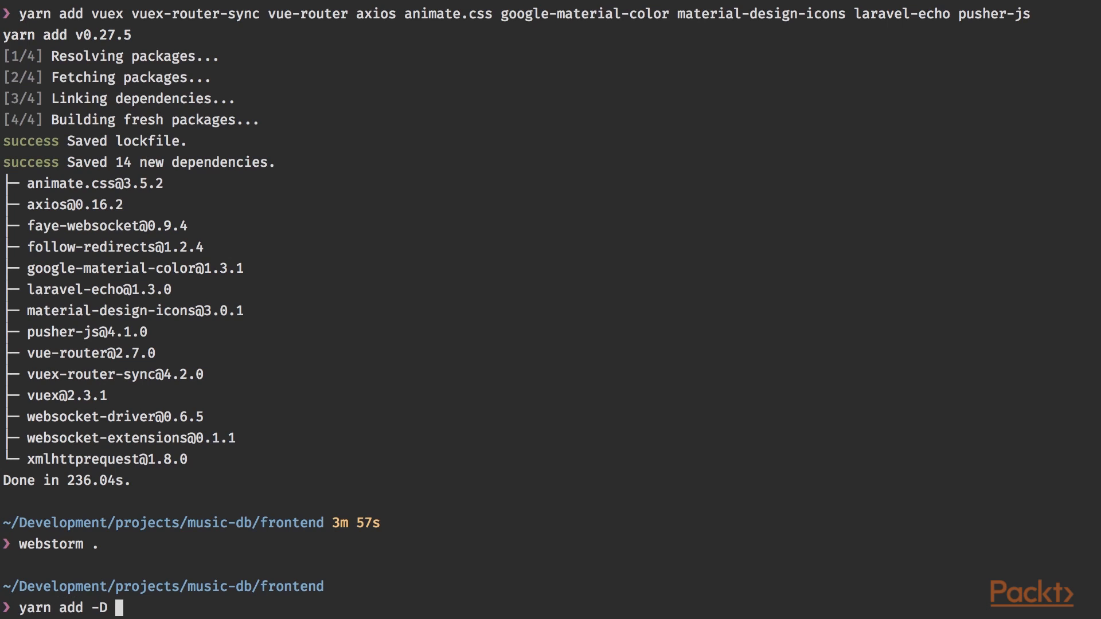
text(sty)
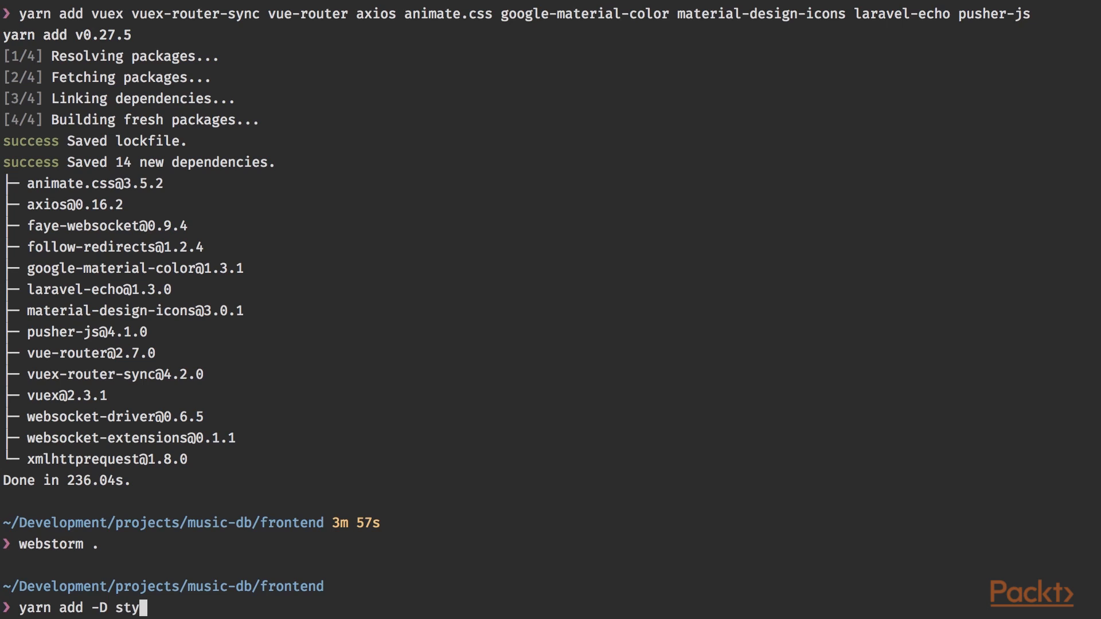
text(lus stylus-loader)
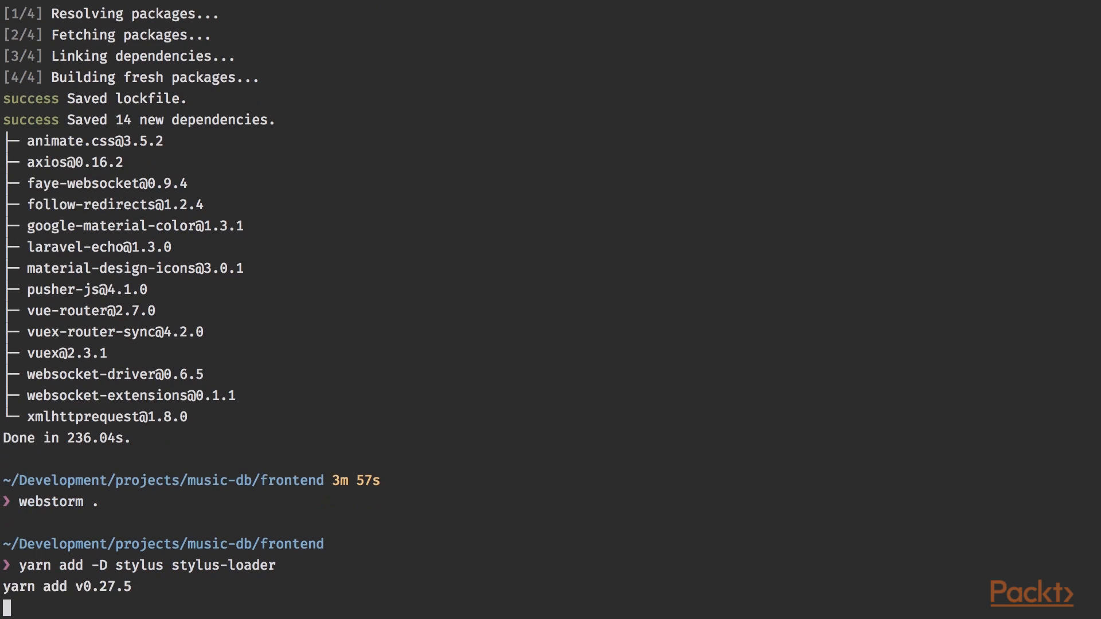
scroll(down, 3)
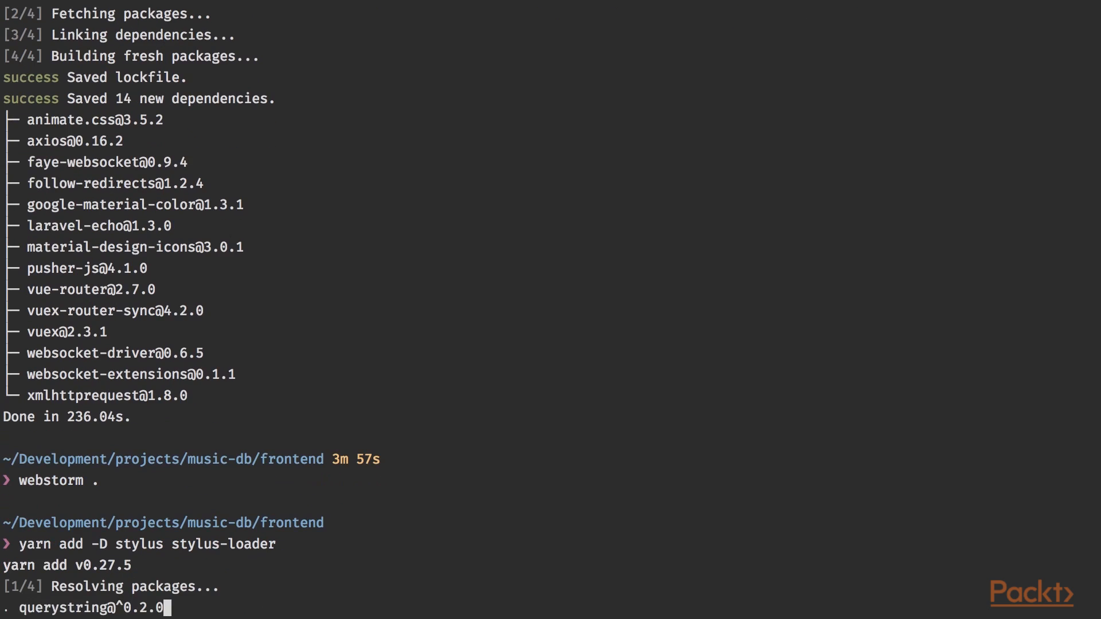
scroll(down, 3)
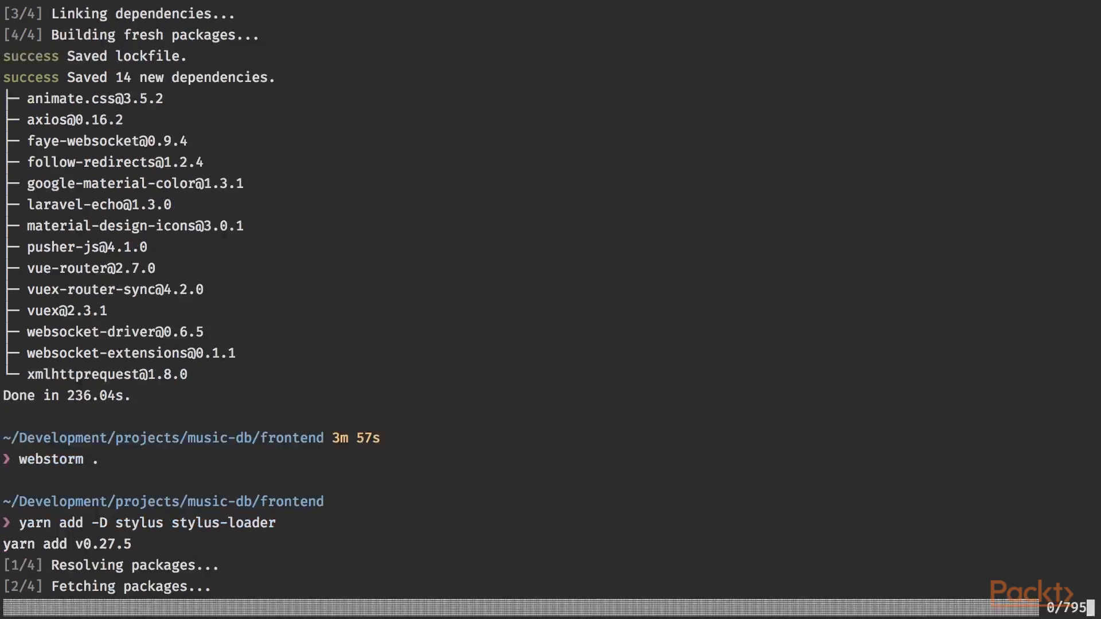
scroll(down, 3)
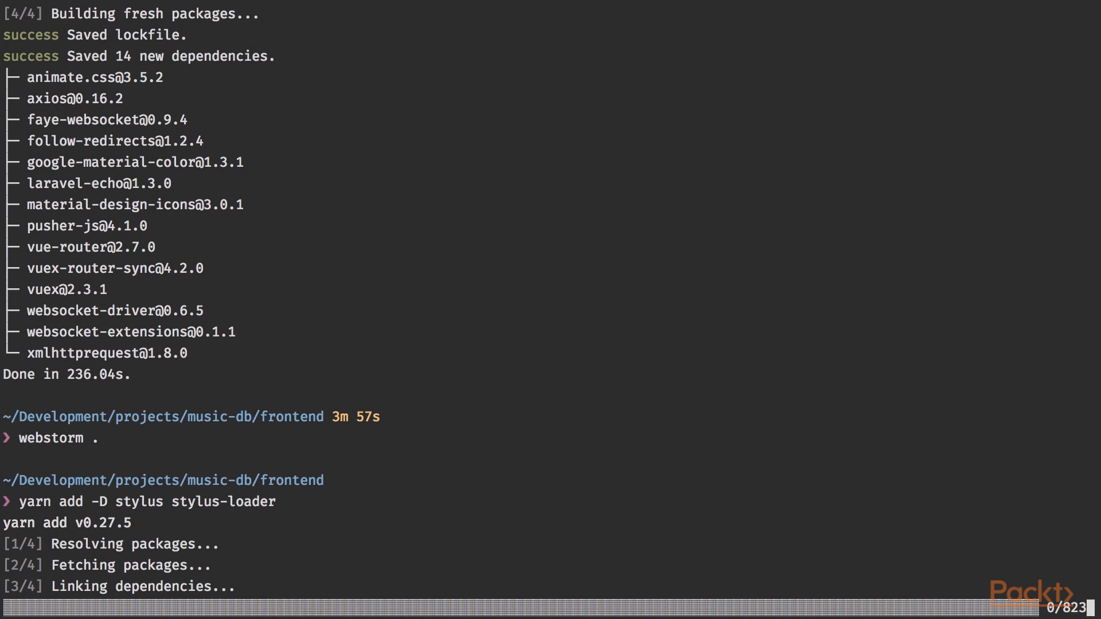
scroll(down, 3)
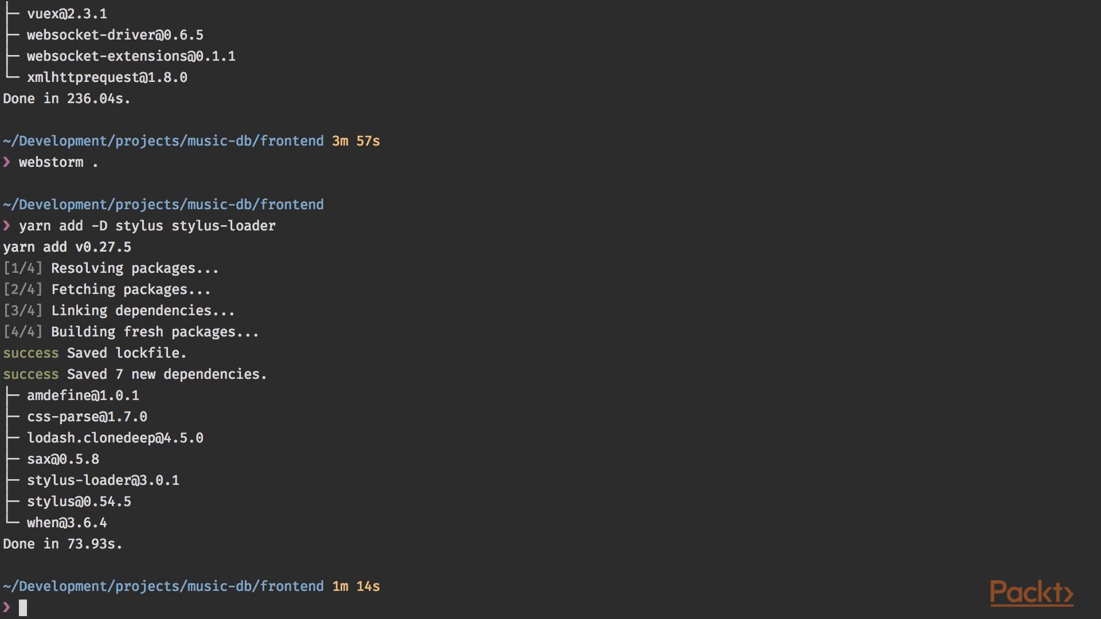